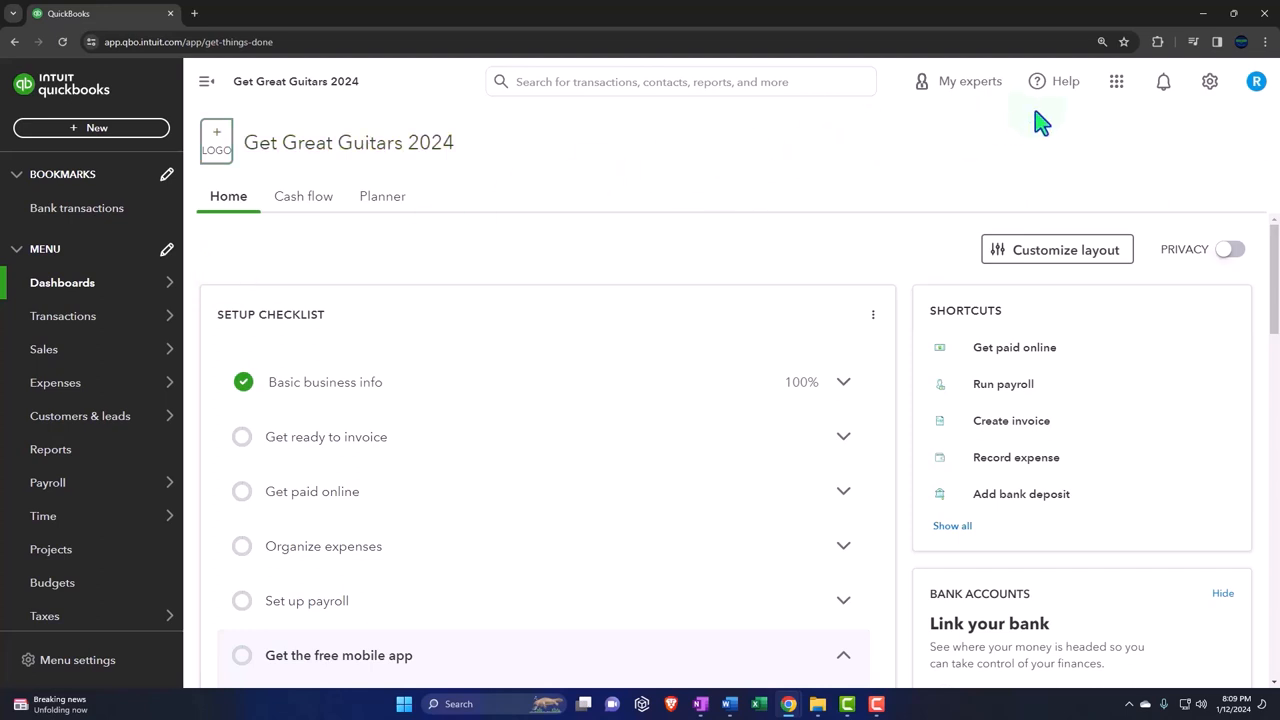
Step: Dismiss the accountant view notice and enlarge the dashboard one browser zoom step
click(1208, 80)
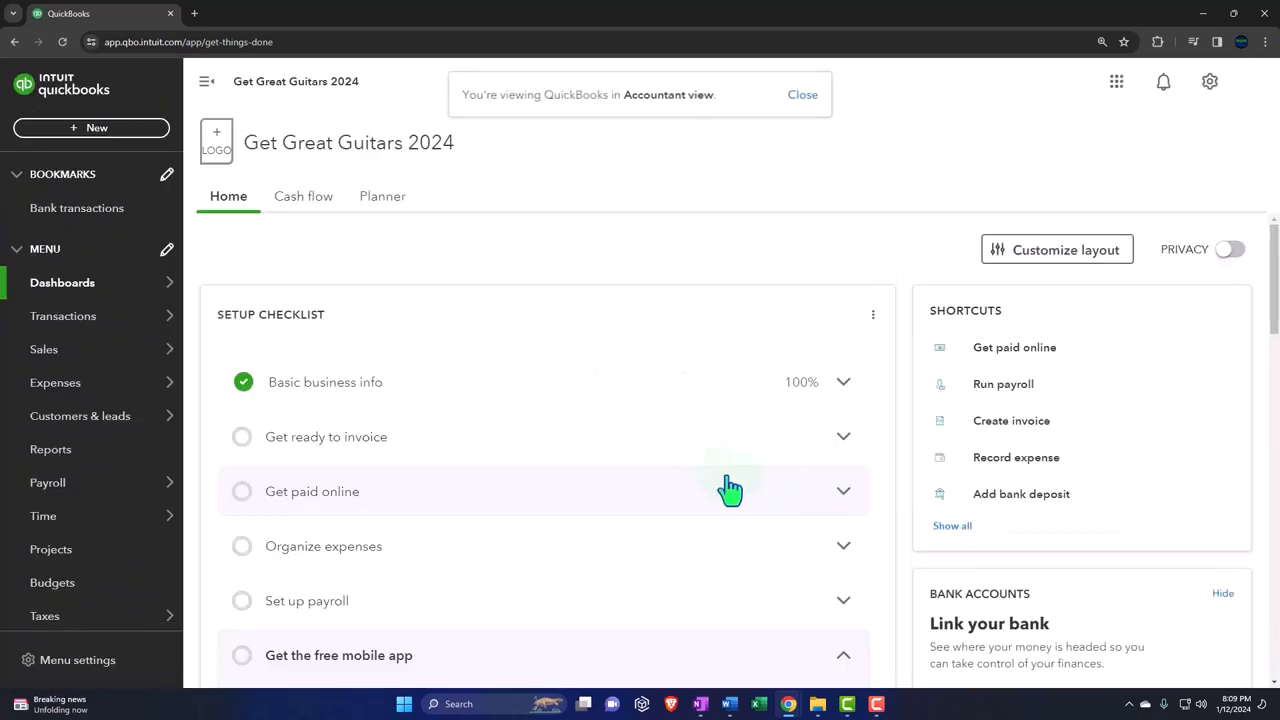
click(804, 94)
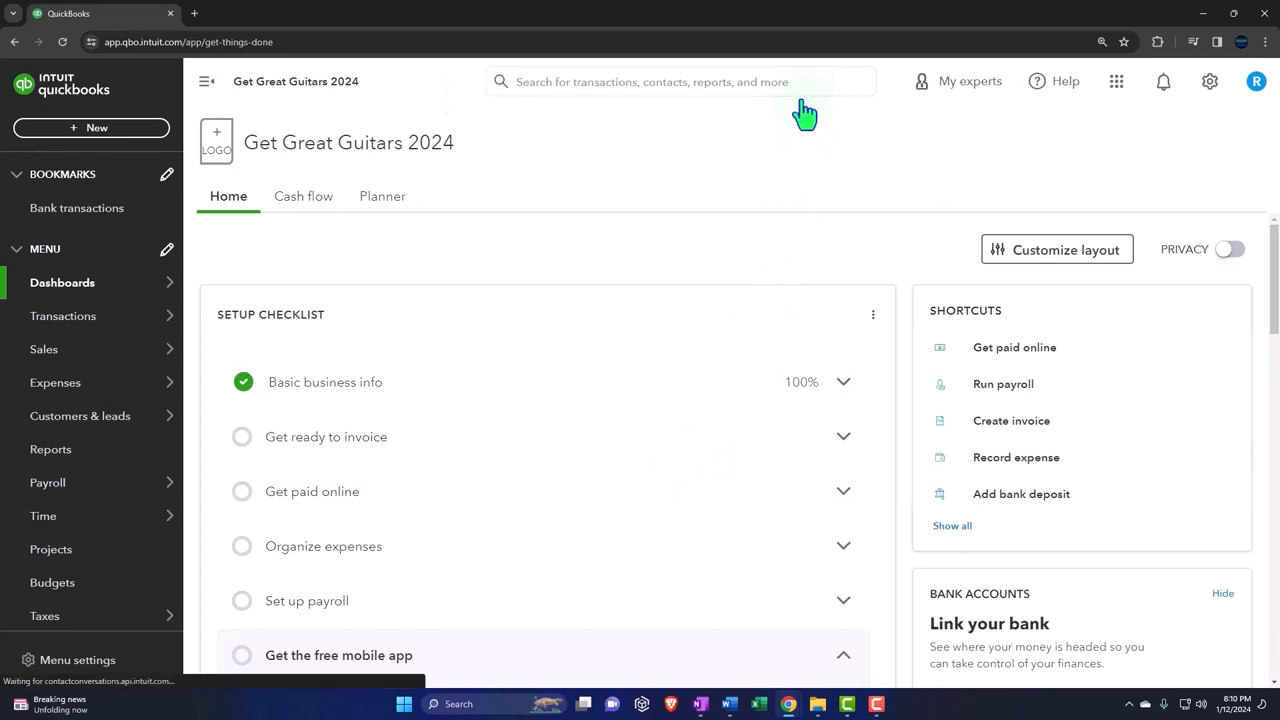
mouse_move(650, 268)
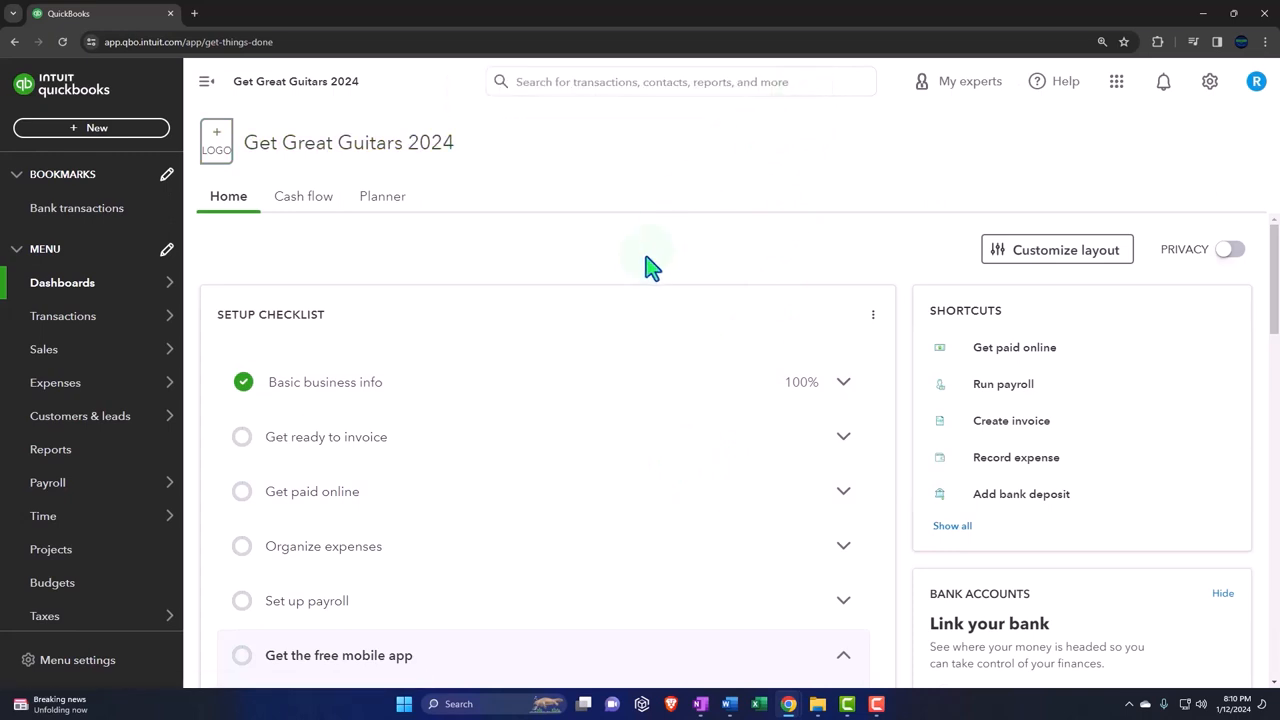
key(ctrl+plus)
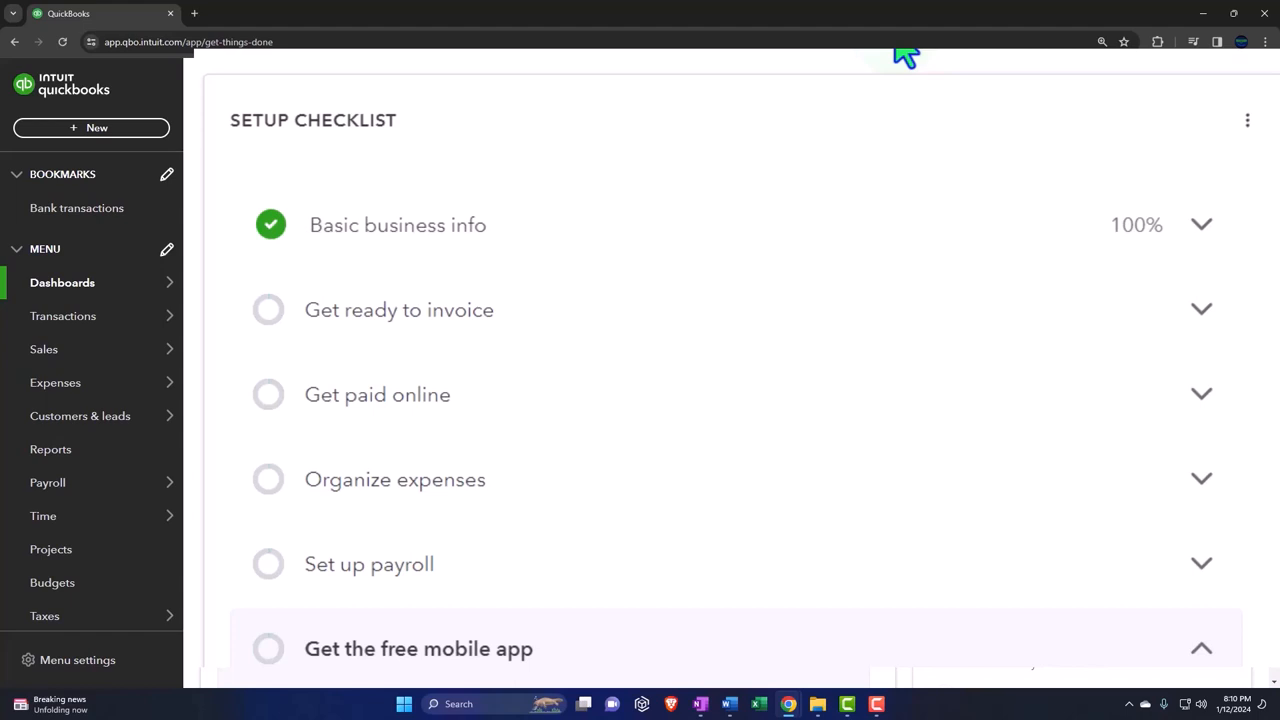
mouse_move(952, 82)
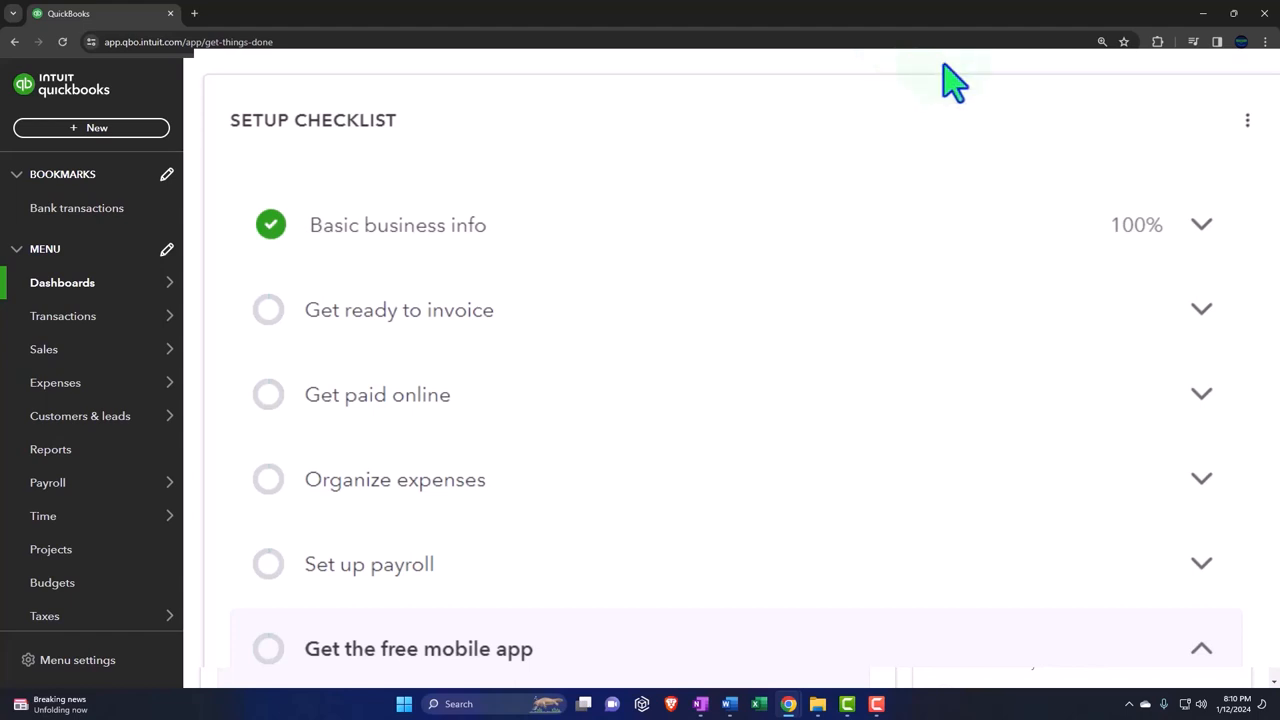
mouse_move(938, 168)
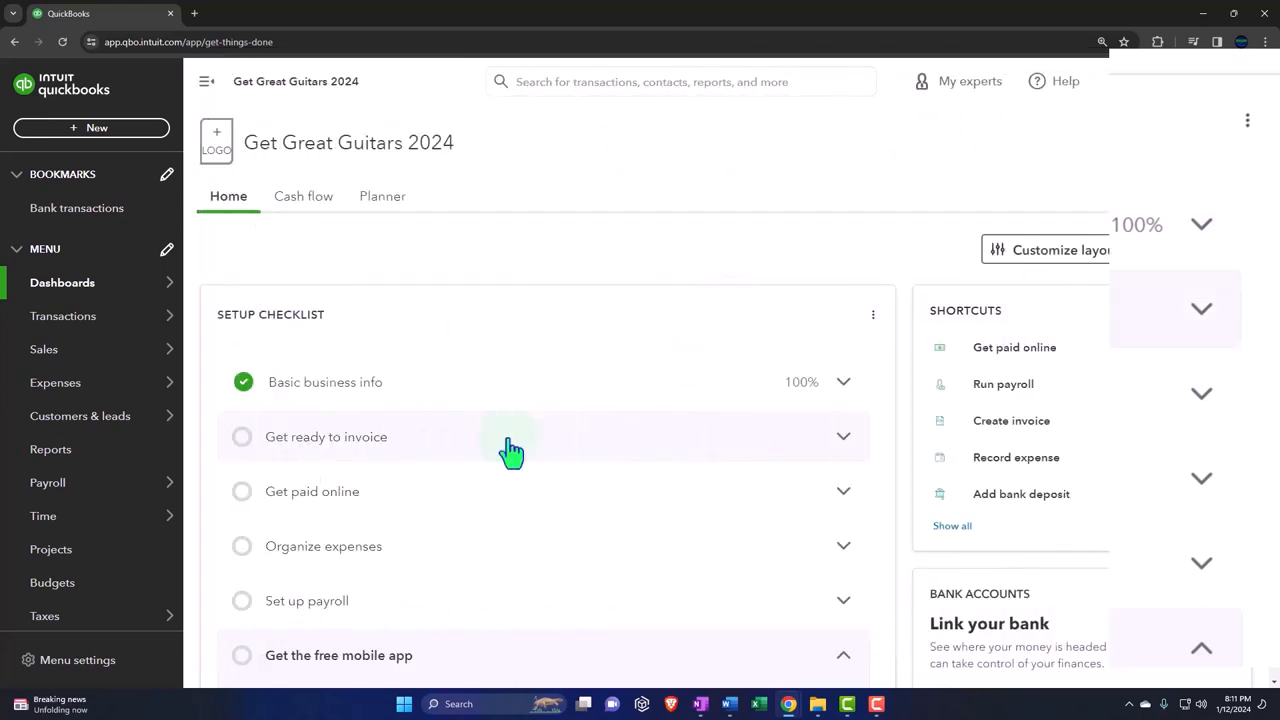
Step: Browse the enlarged dashboard from the left navigation, scrolling down the setup checklist
click(64, 316)
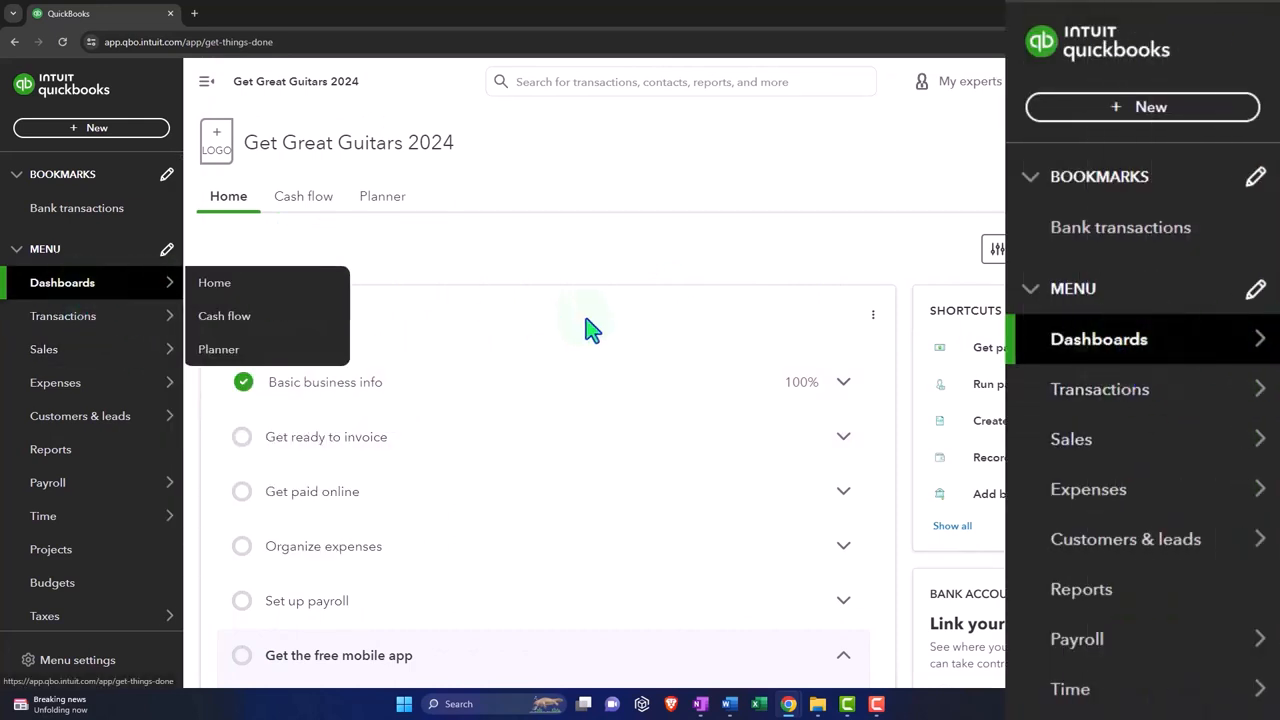
mouse_move(640, 340)
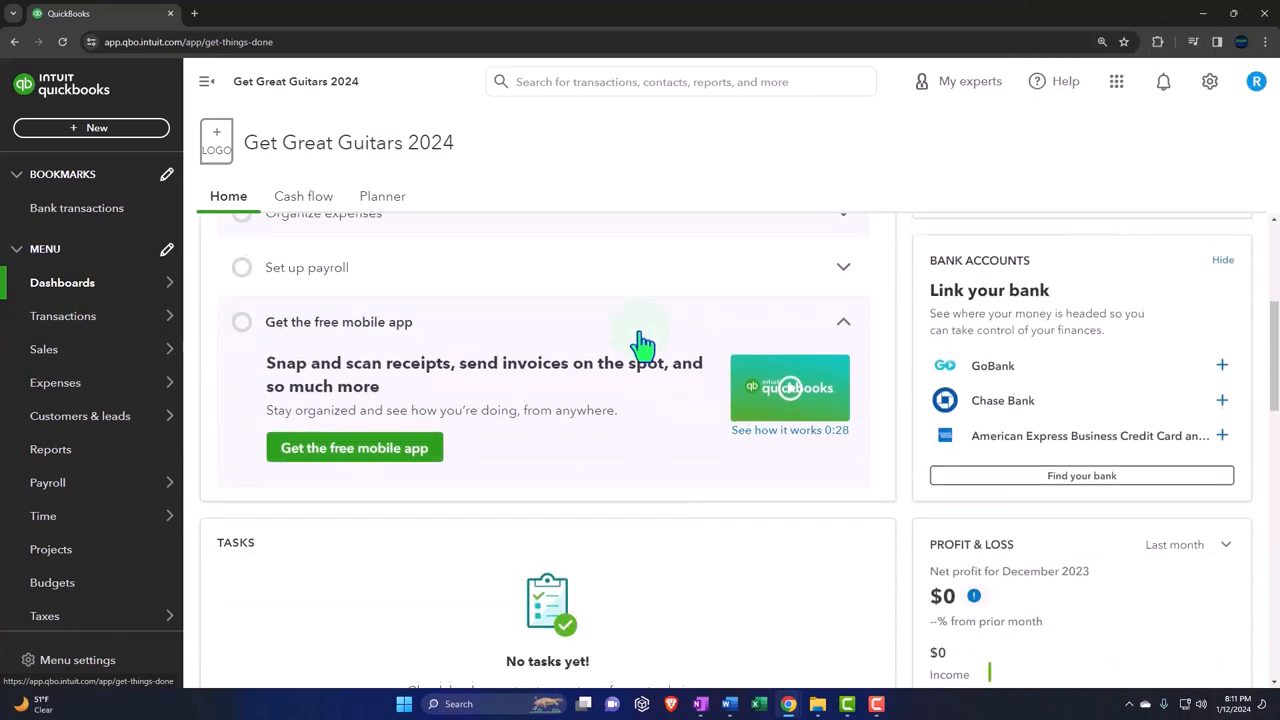
scroll(down, 3)
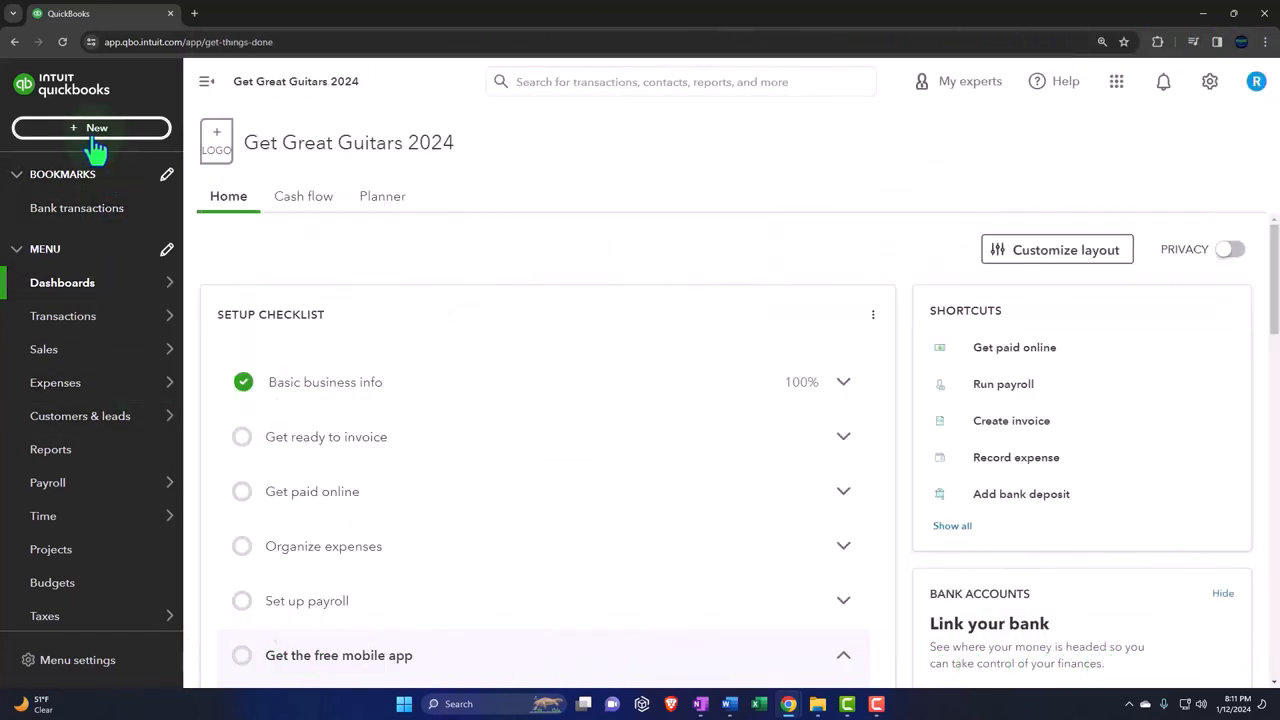
click(64, 316)
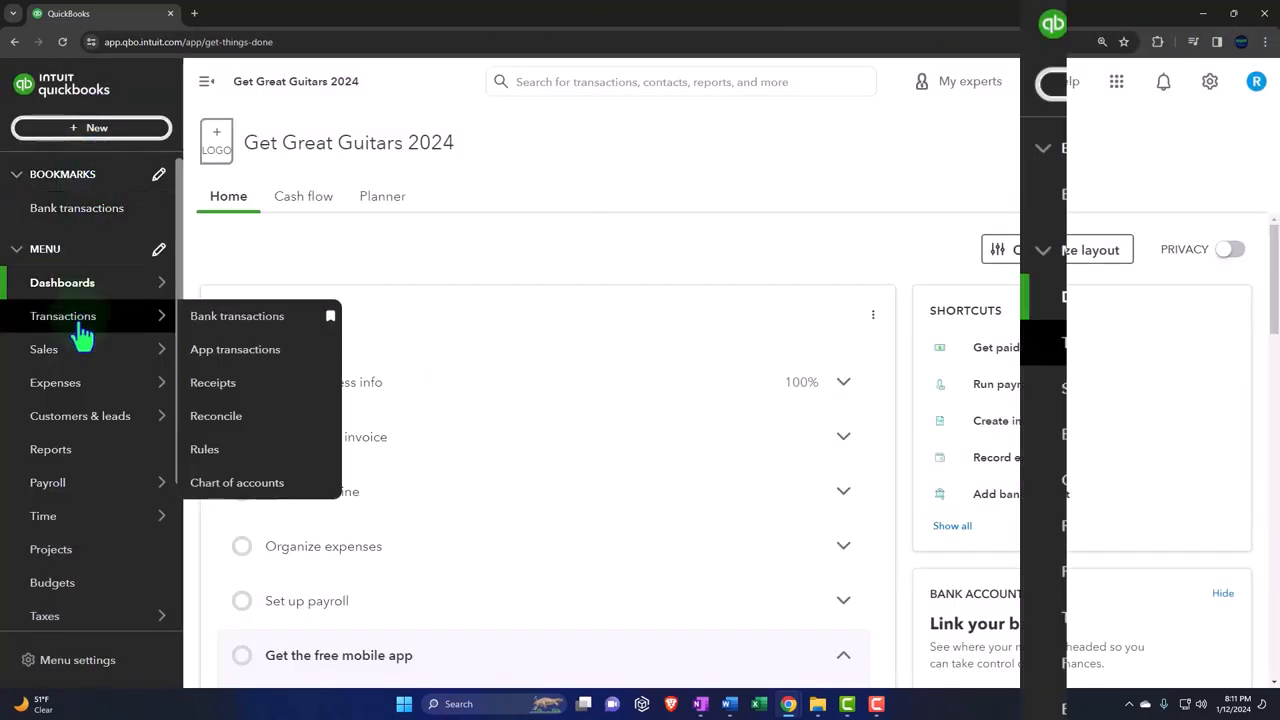
mouse_move(80, 416)
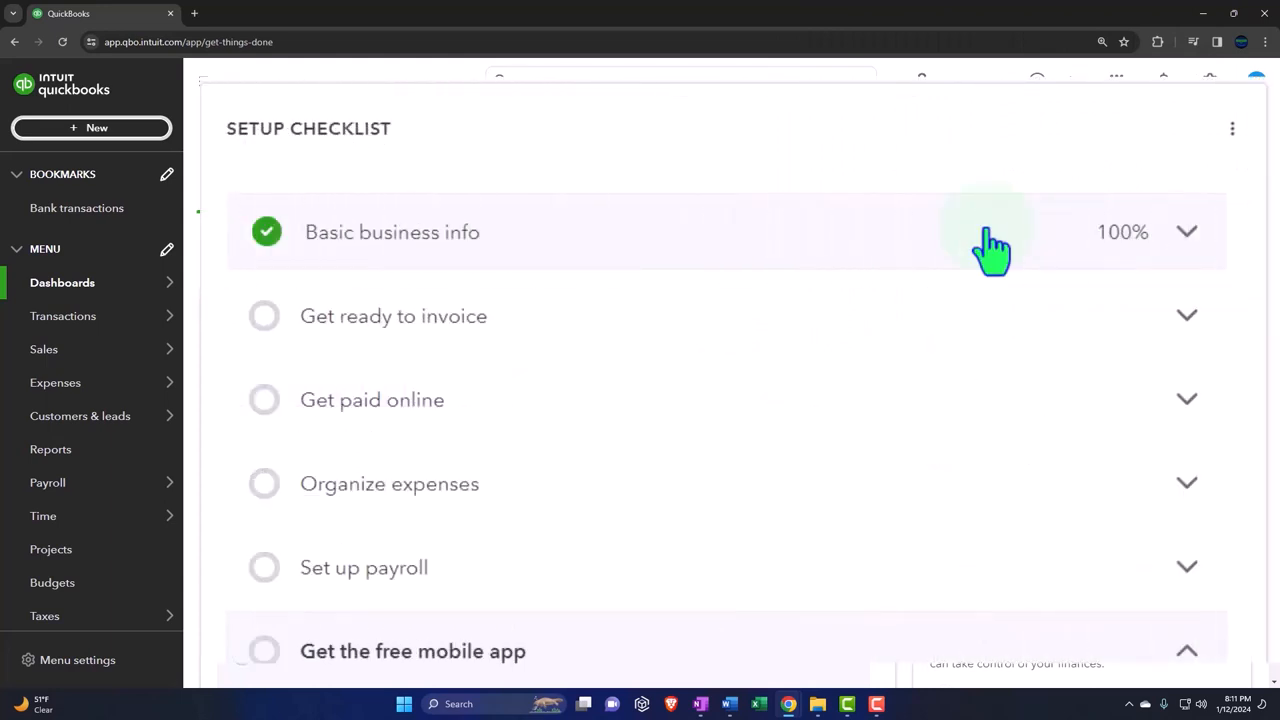
mouse_move(976, 144)
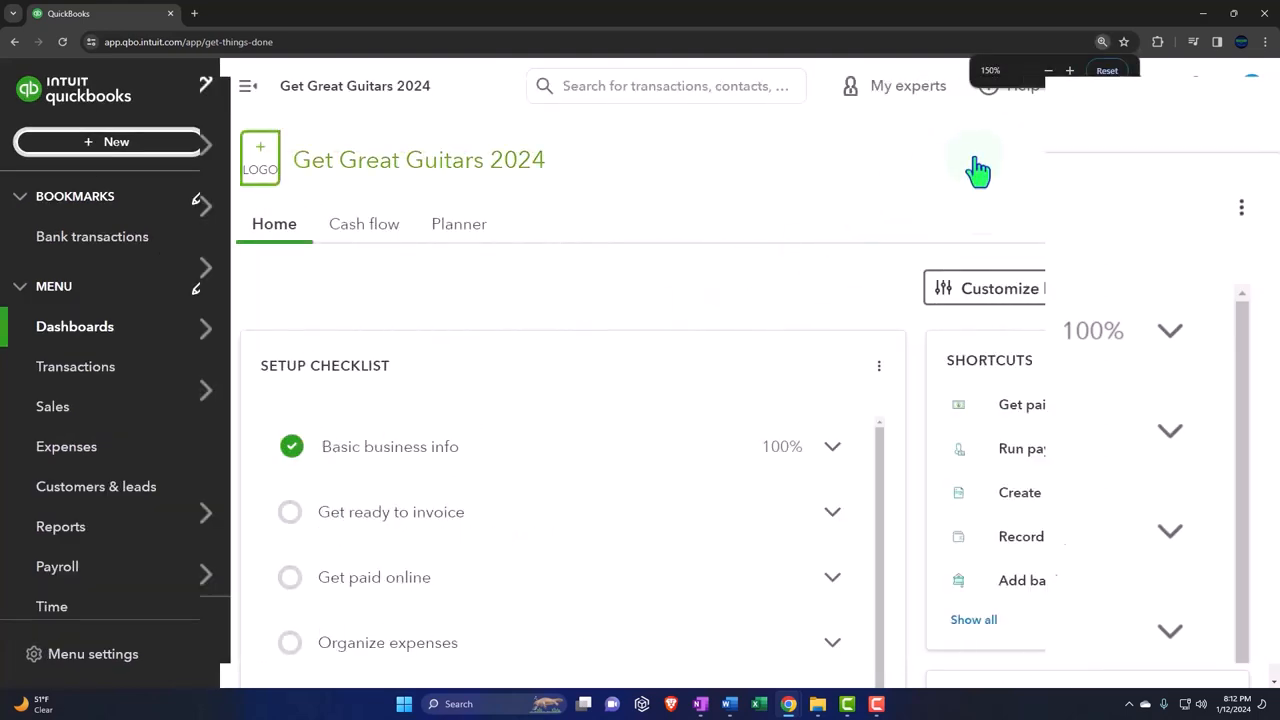
Step: Magnify the dashboard two more steps up to 200% with the browser zoom + button
click(1068, 70)
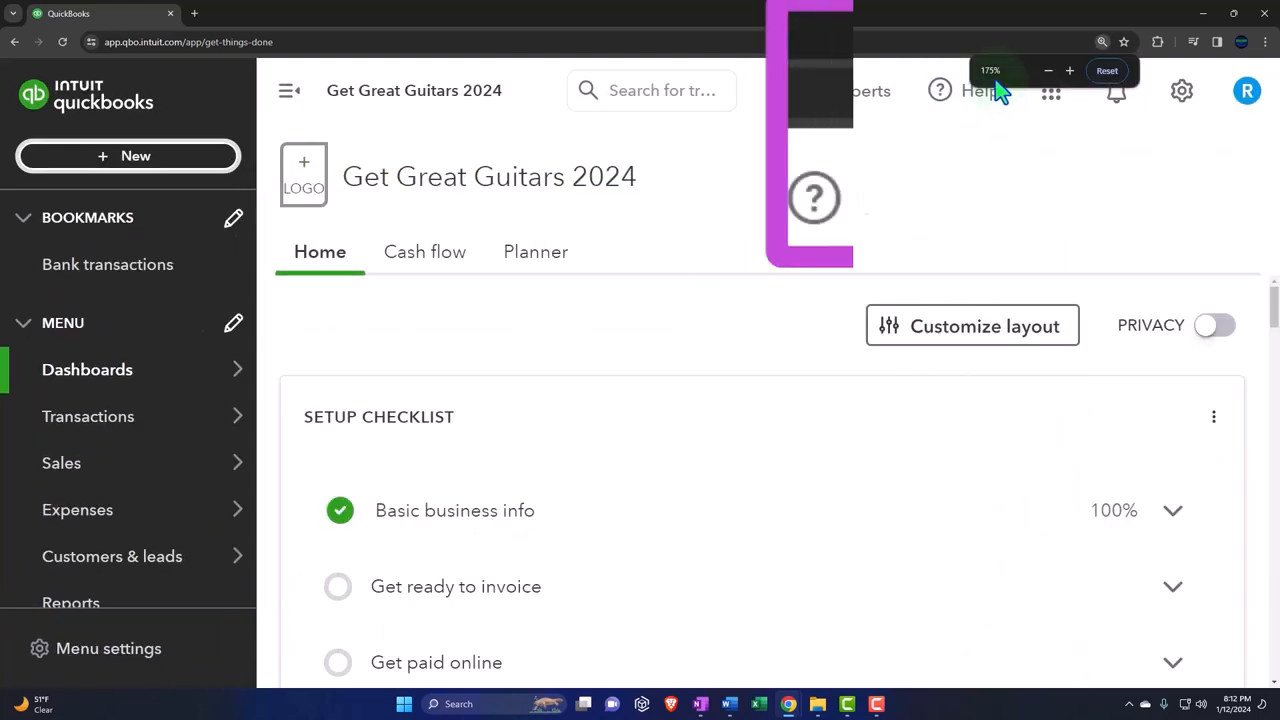
click(1068, 70)
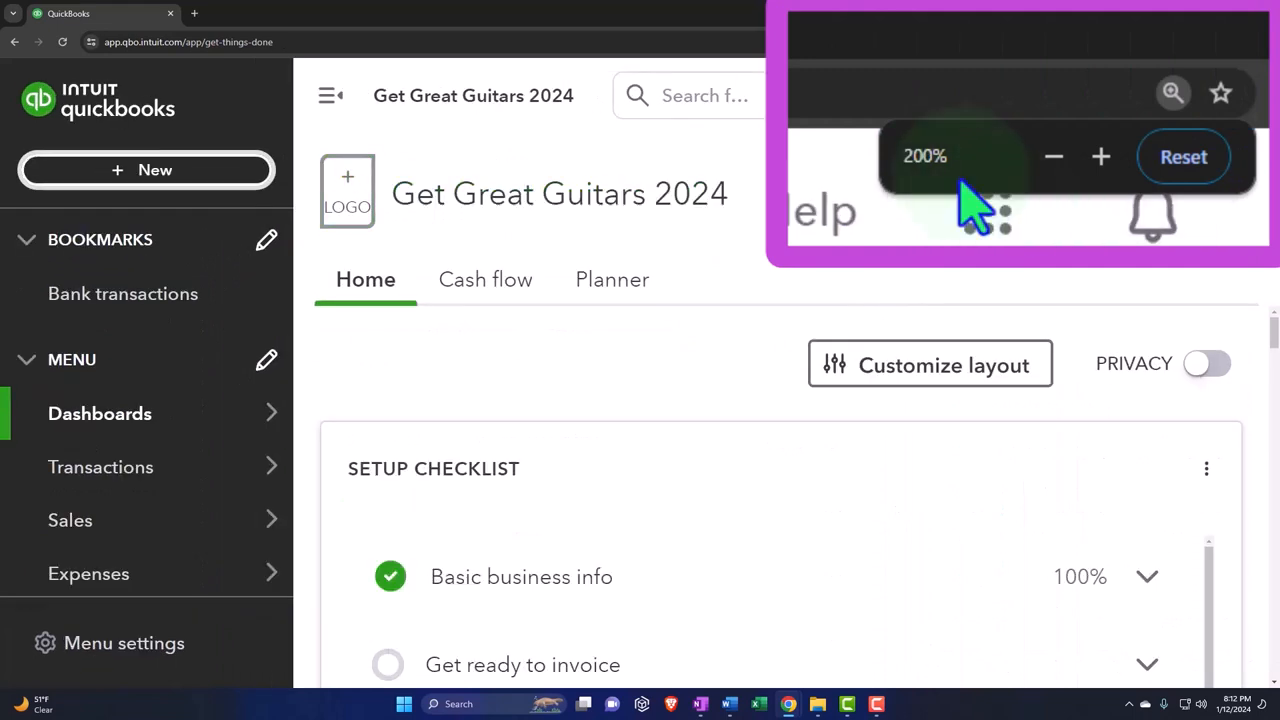
mouse_move(724, 490)
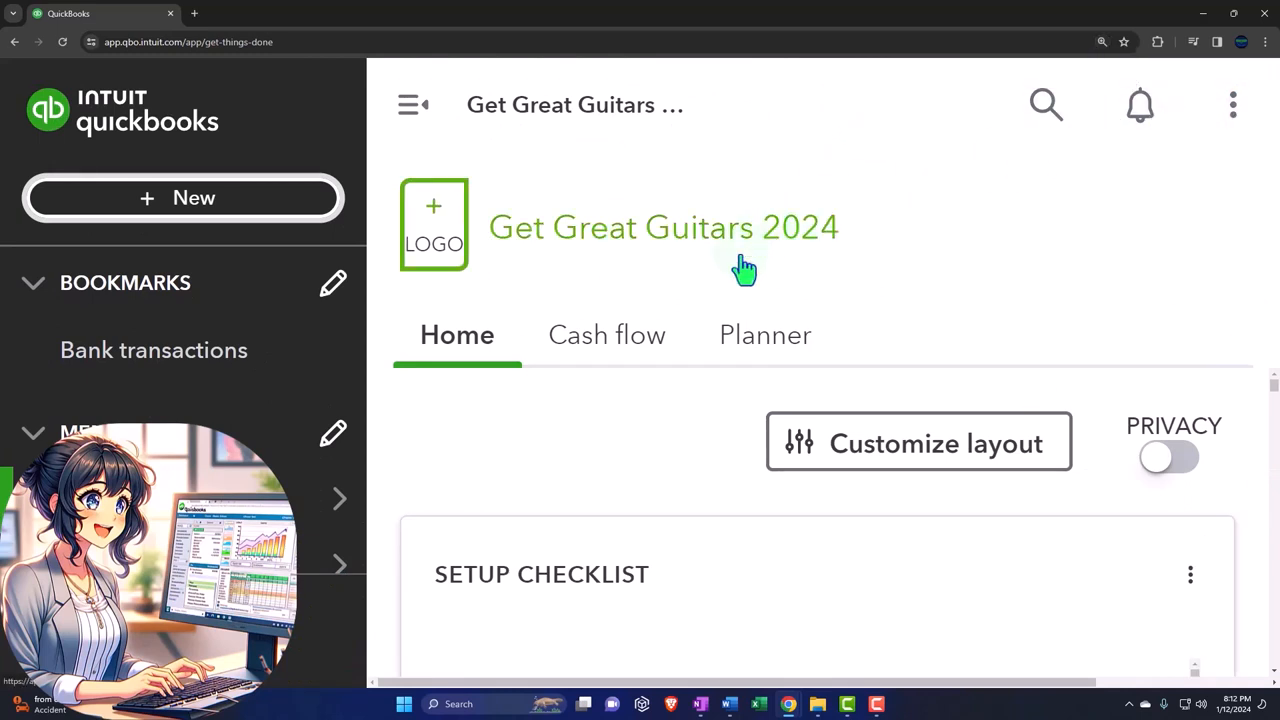
mouse_move(744, 270)
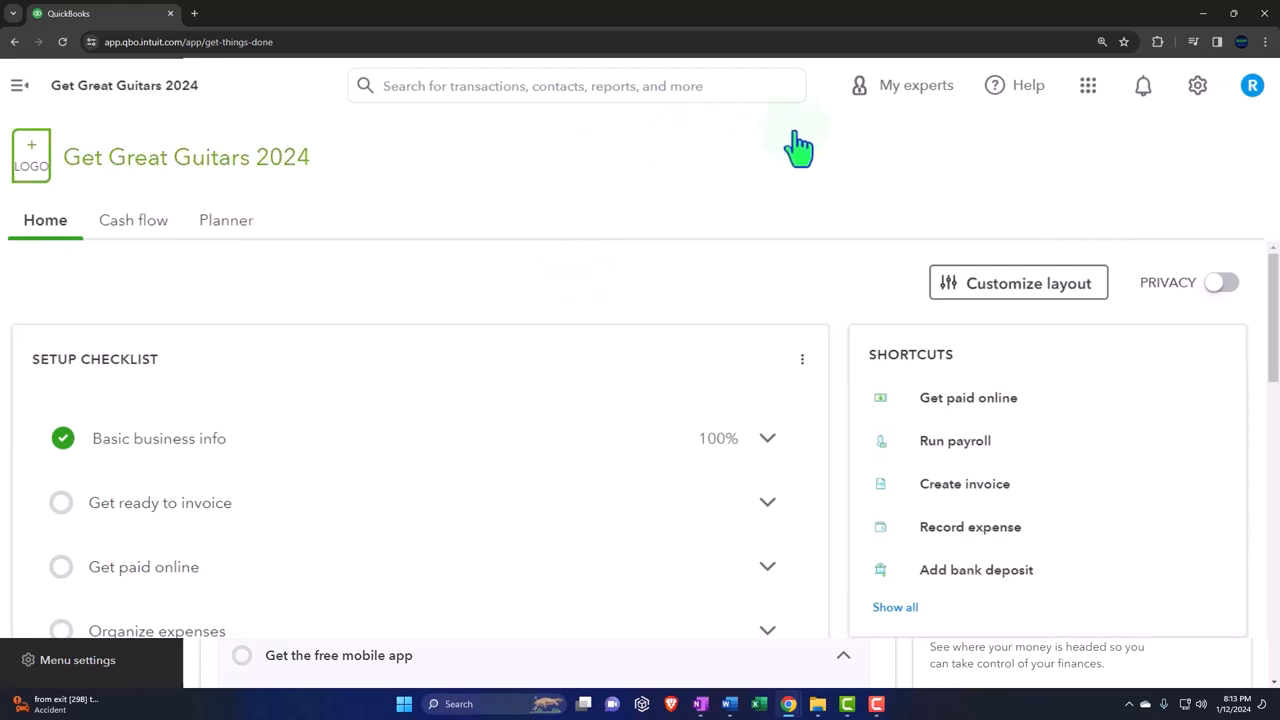
mouse_move(912, 144)
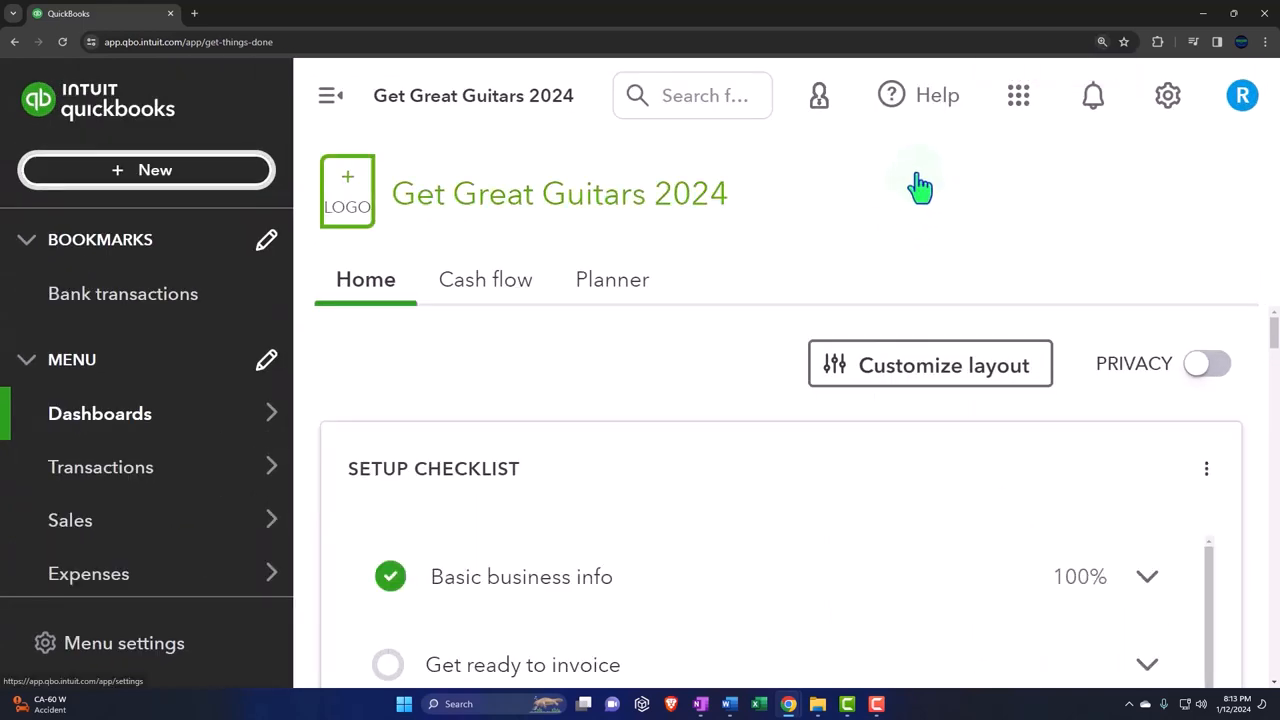
Step: Zoom the dashboard in one more step, then bring it back to a smaller near-normal size
key(ctrl+plus)
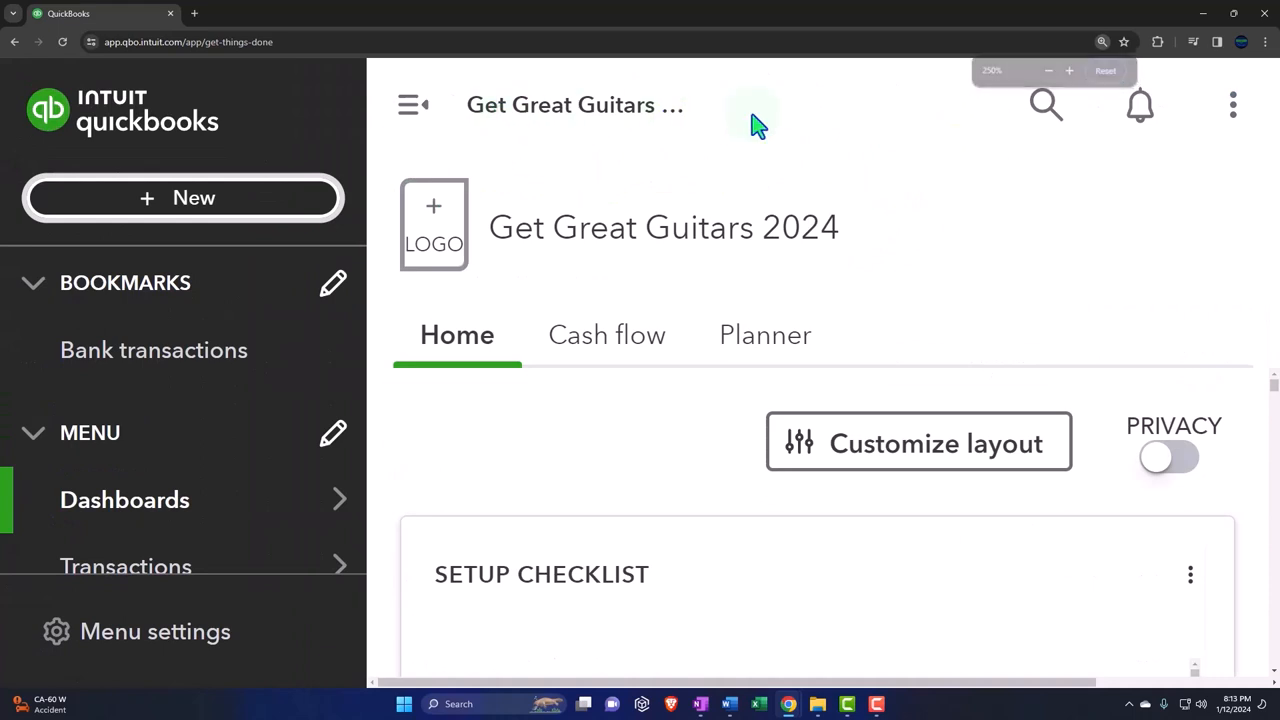
click(1232, 104)
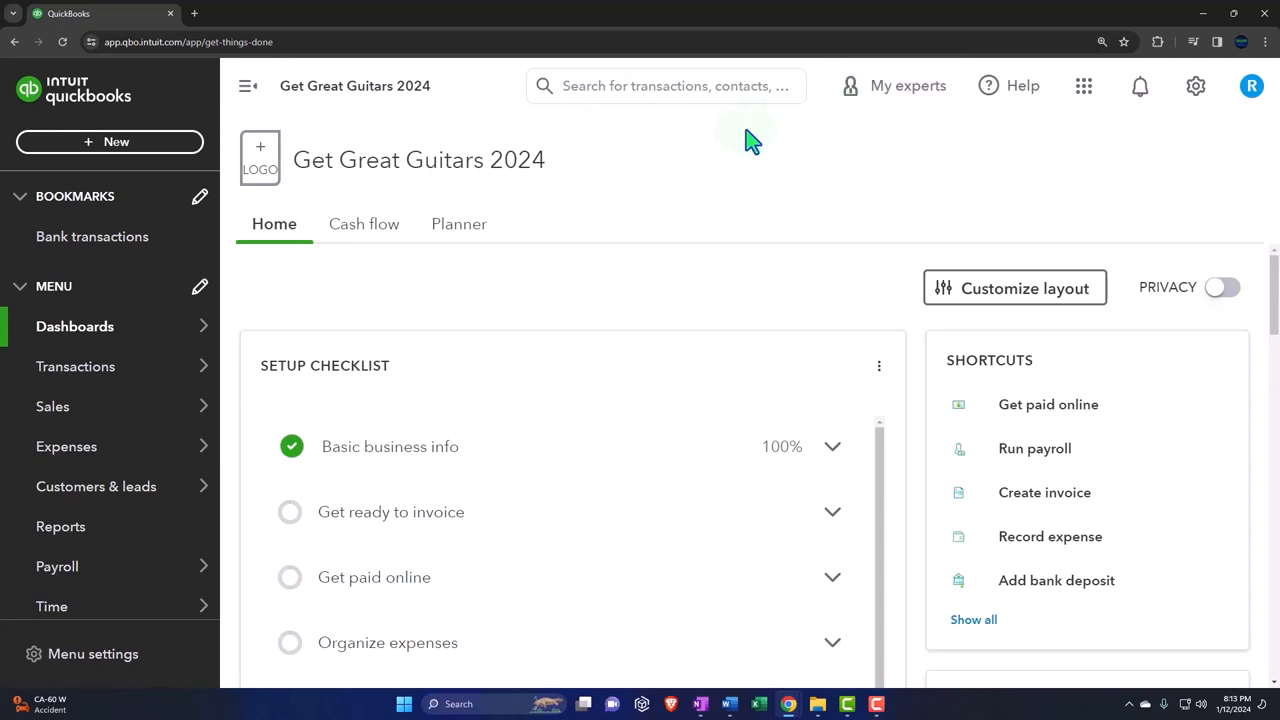
mouse_move(110, 142)
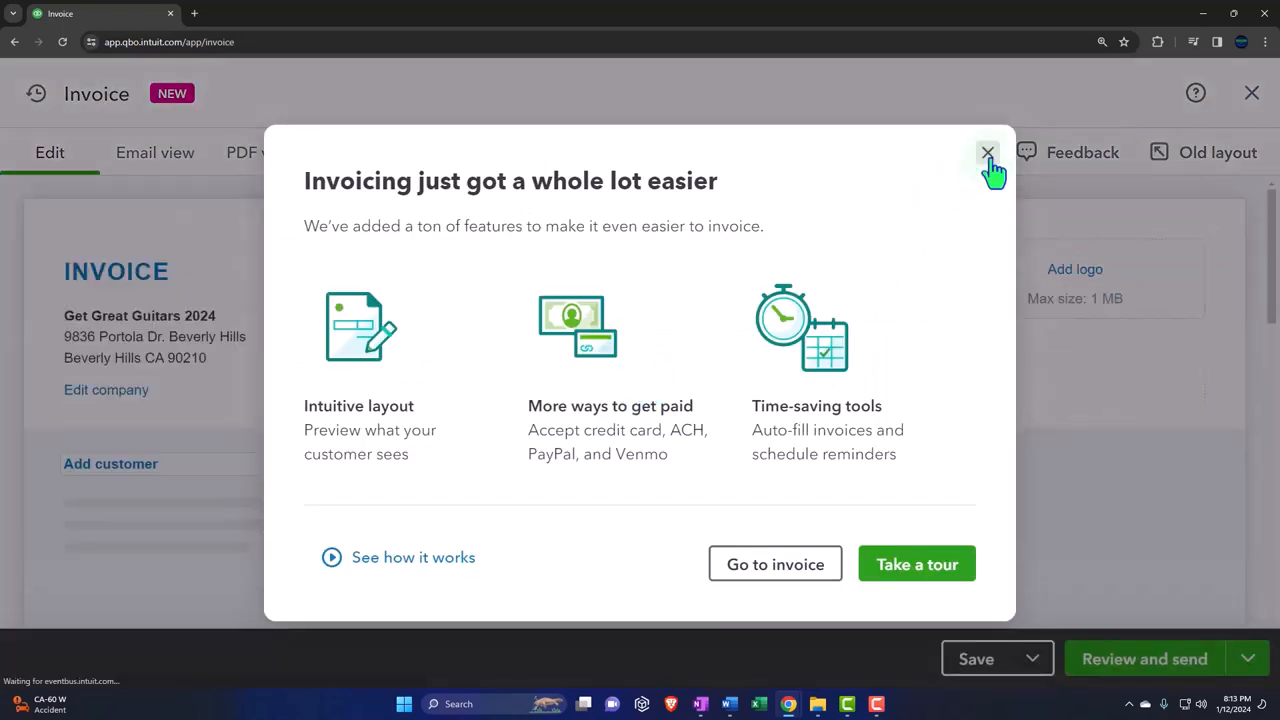
Step: Close the 'Invoicing just got a whole lot easier' popup over the new invoice 1001
click(988, 152)
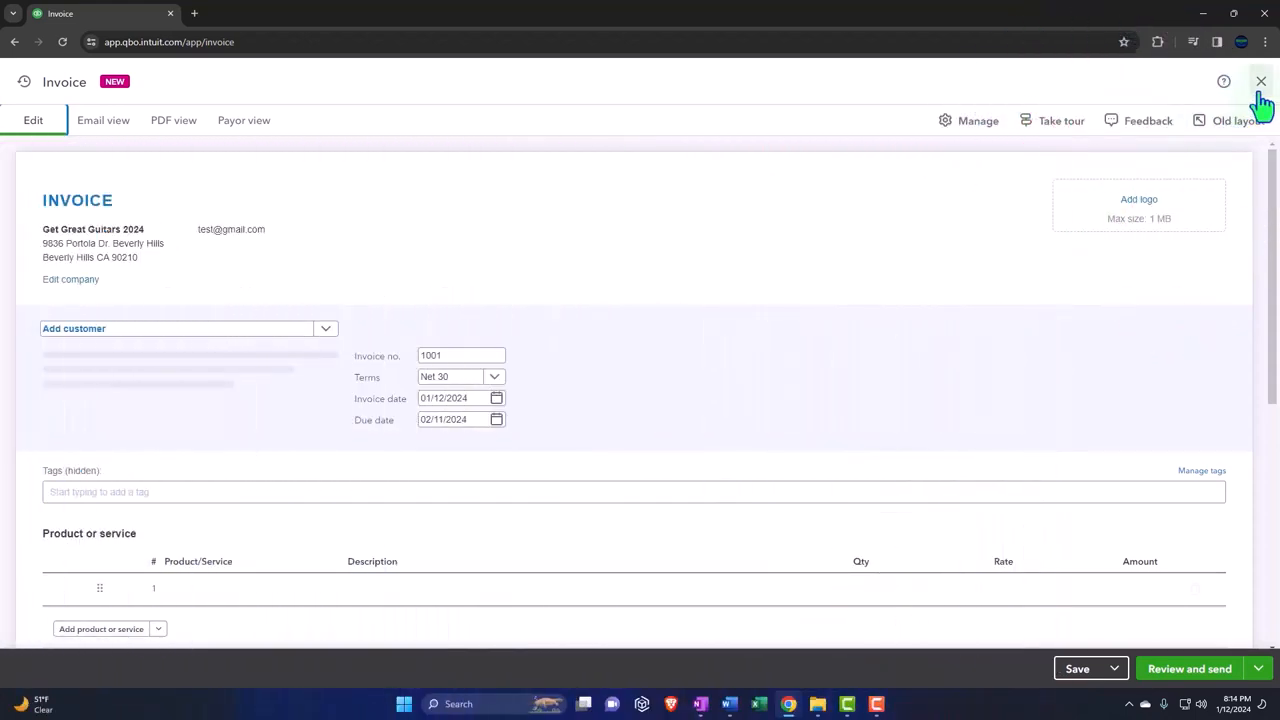
Step: Close the blank invoice and go to the Reports page with its favourite reports
click(1260, 80)
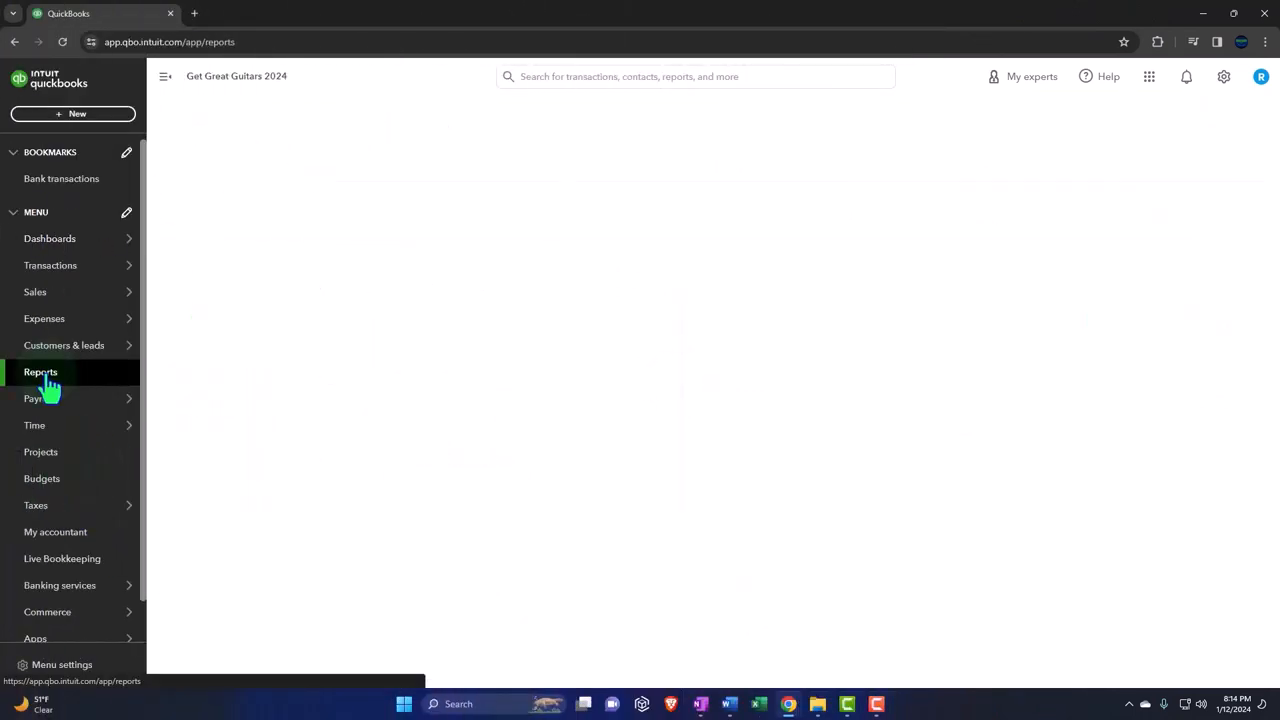
click(40, 372)
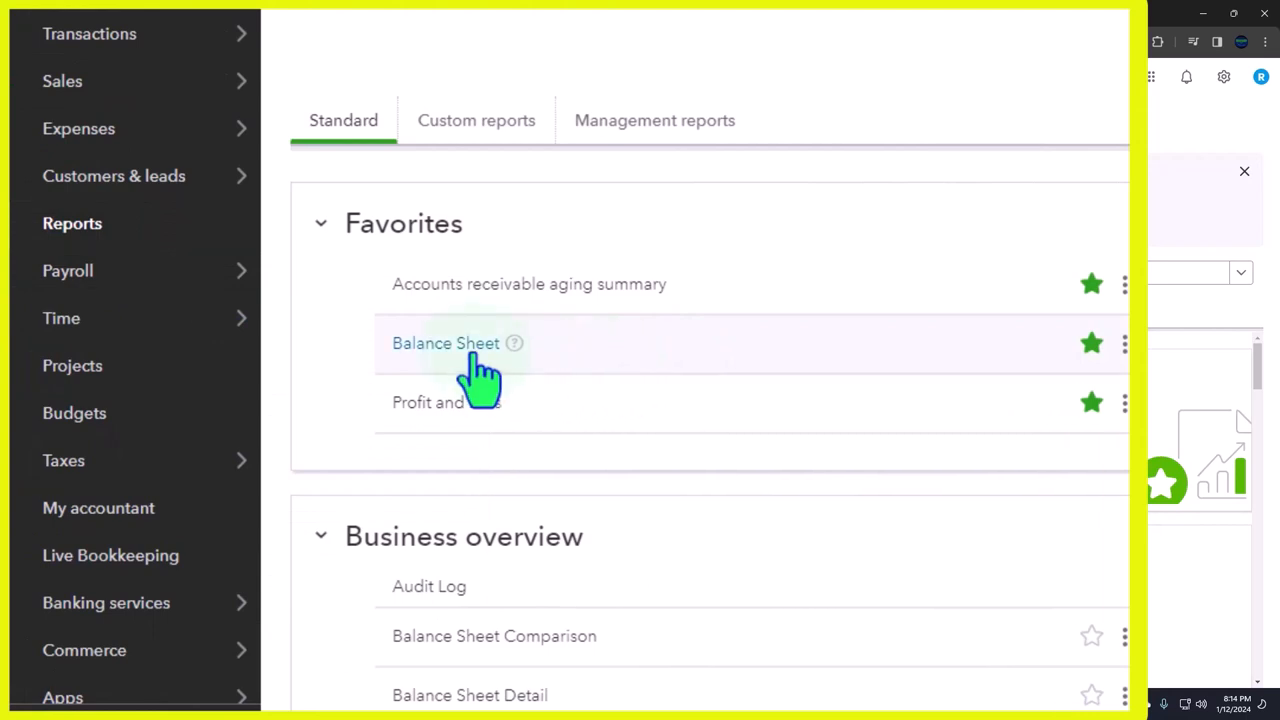
mouse_move(480, 410)
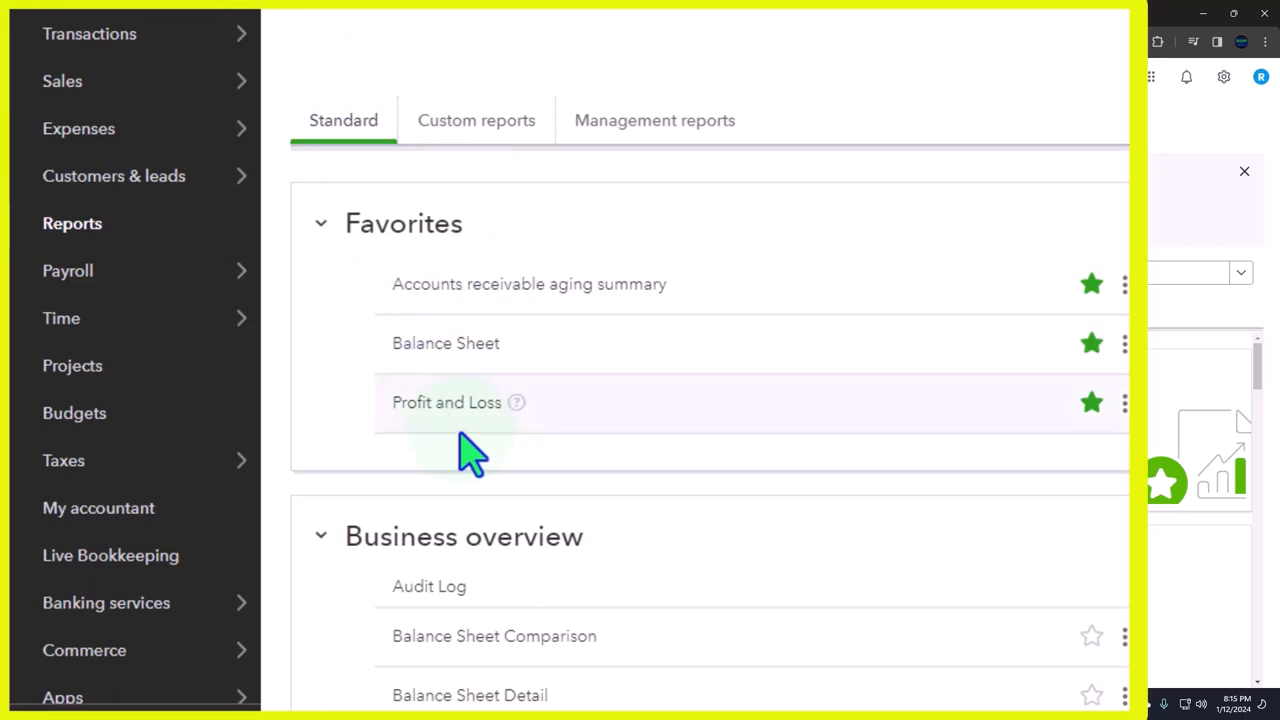
mouse_move(444, 344)
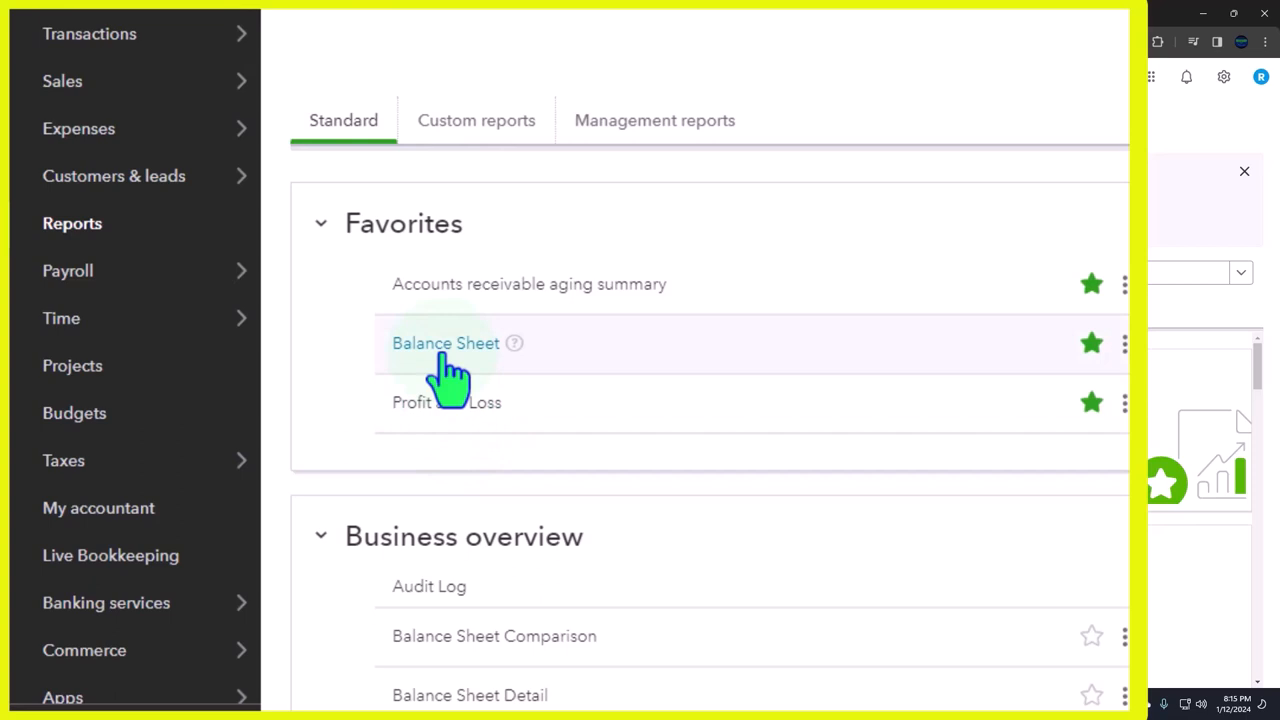
Step: Open the Balance Sheet report in a new tab and duplicate that tab
right_click(444, 344)
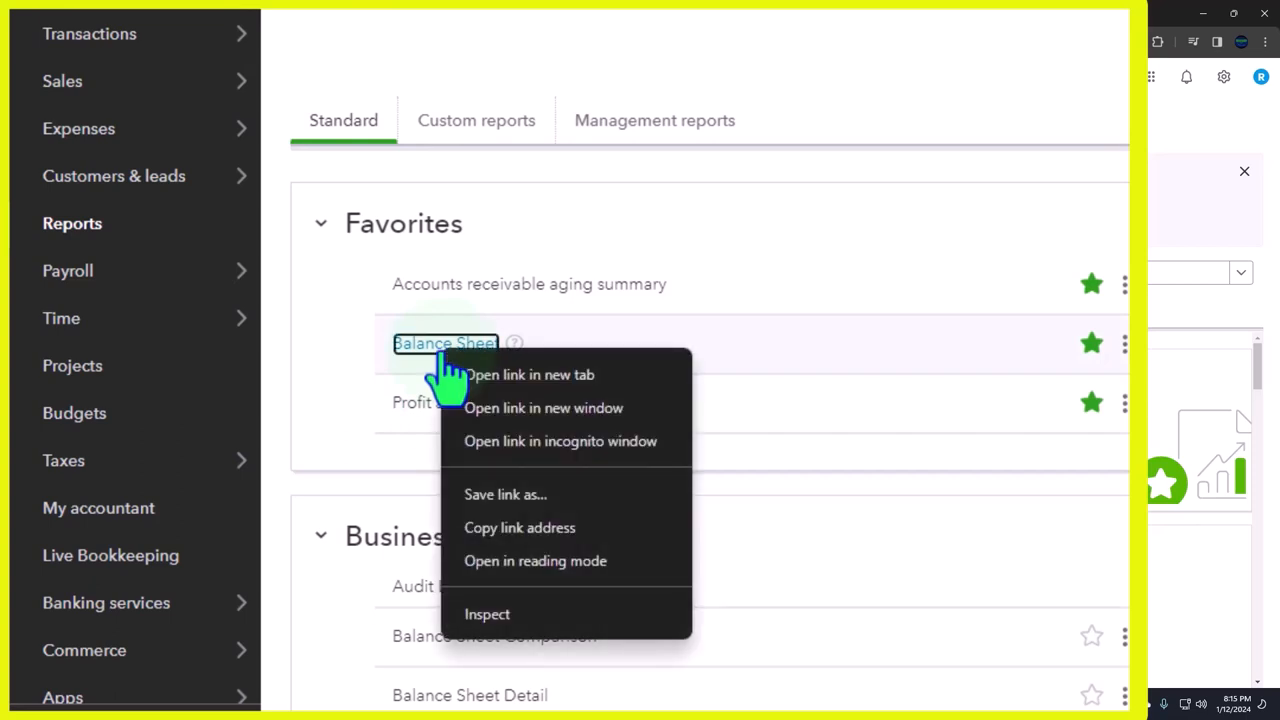
mouse_move(490, 390)
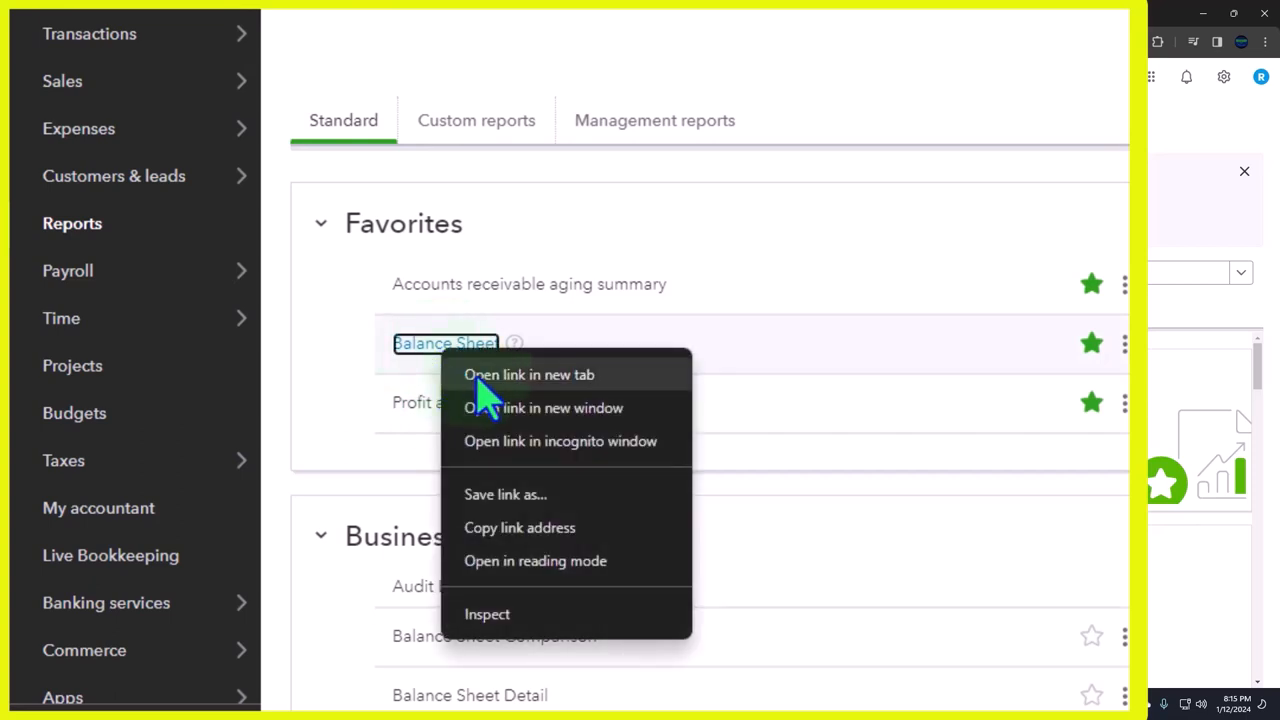
mouse_move(620, 400)
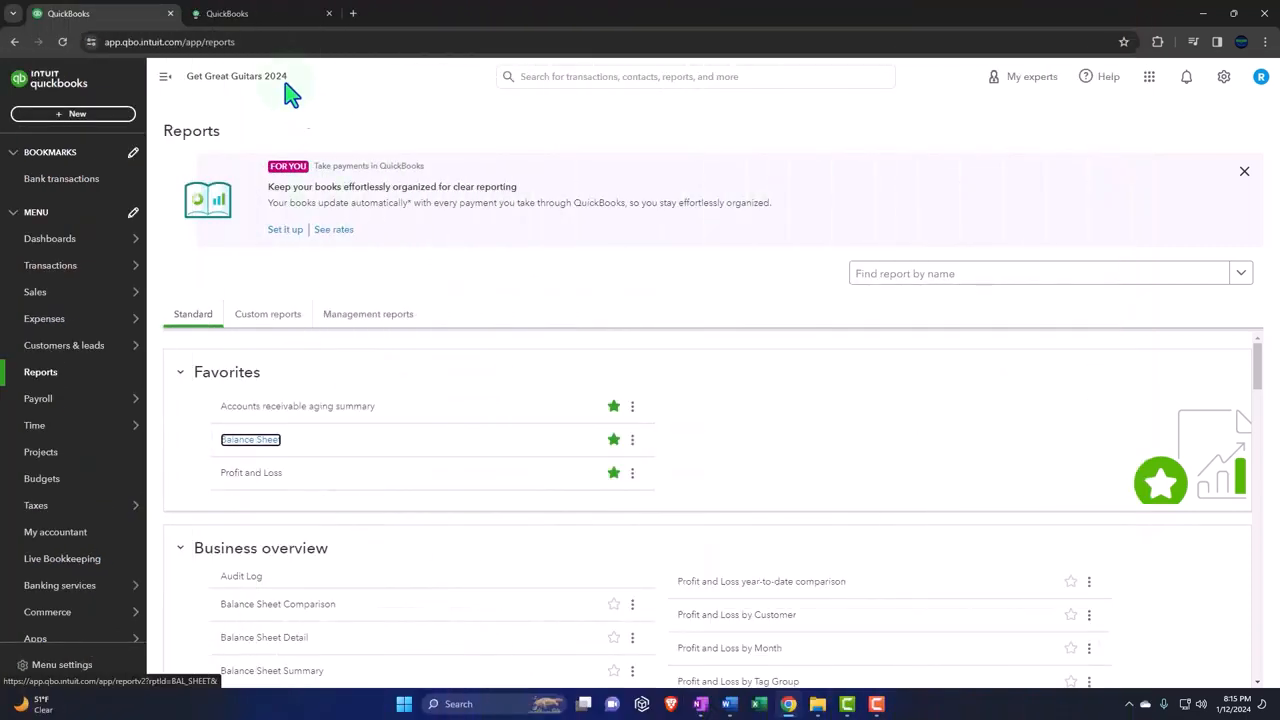
click(250, 440)
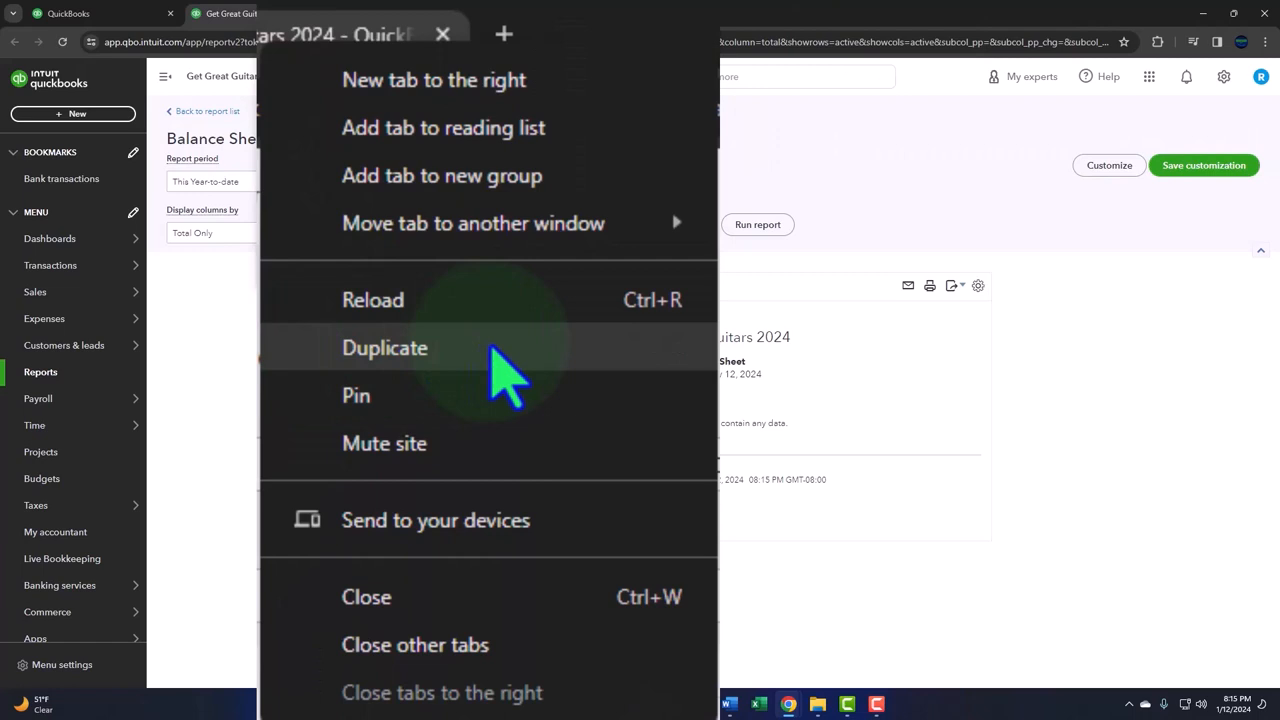
mouse_move(480, 384)
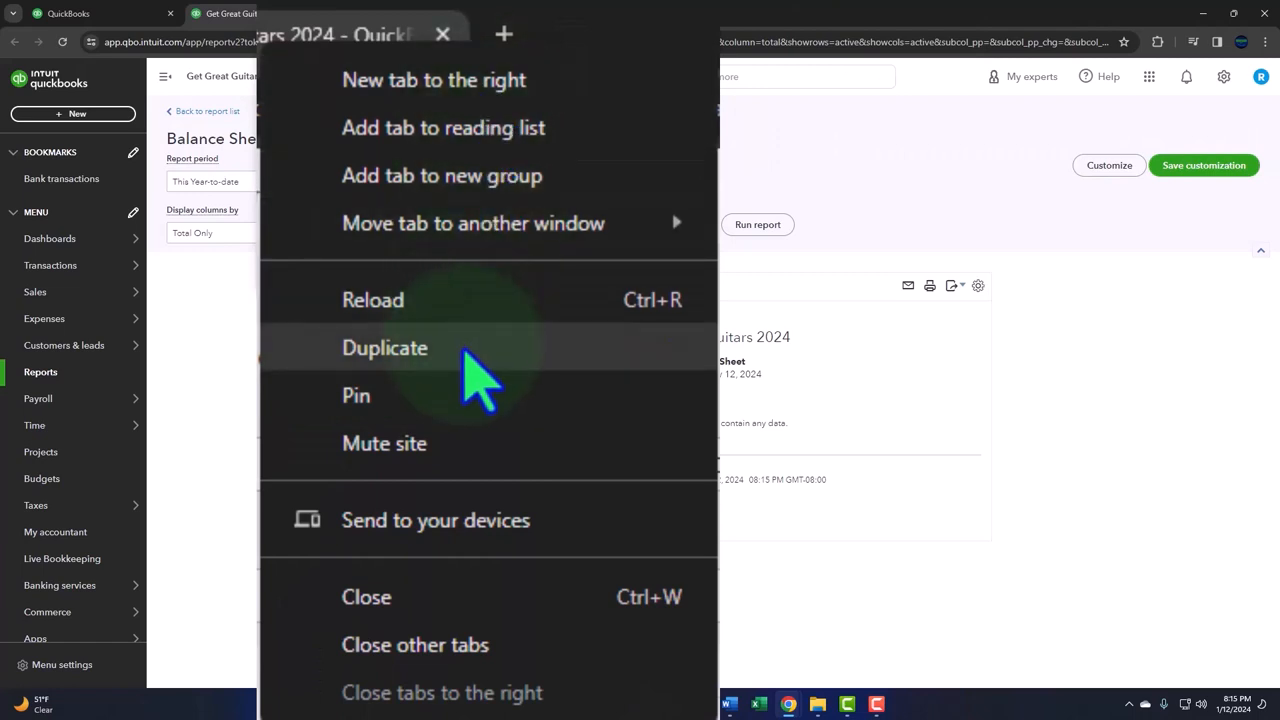
click(384, 348)
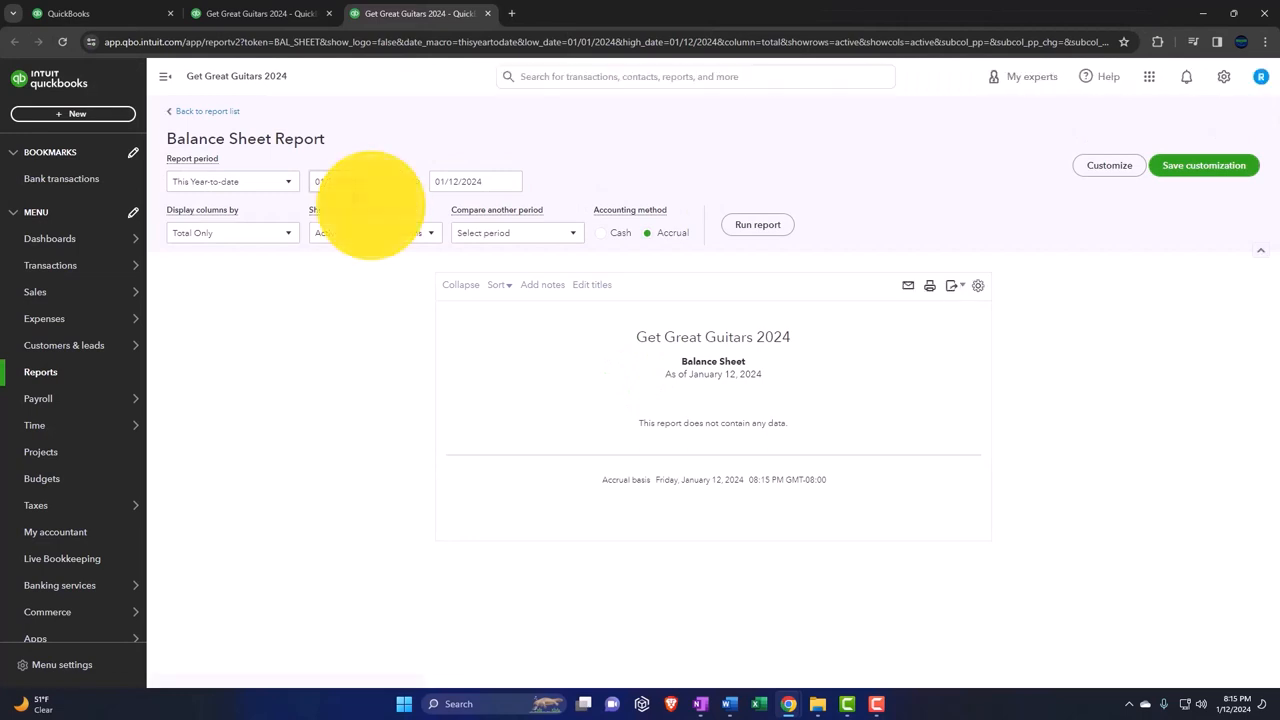
Step: In the duplicated tab, return to Reports and open the Profit and Loss report instead
click(40, 372)
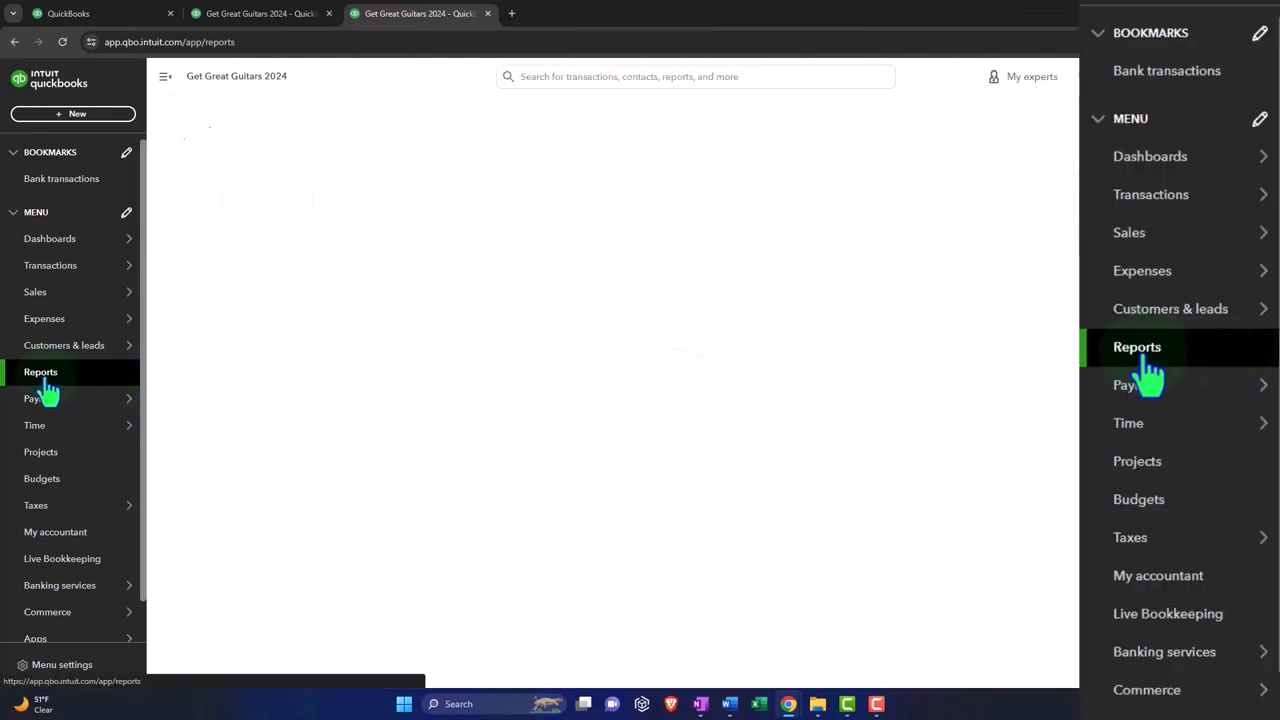
click(40, 370)
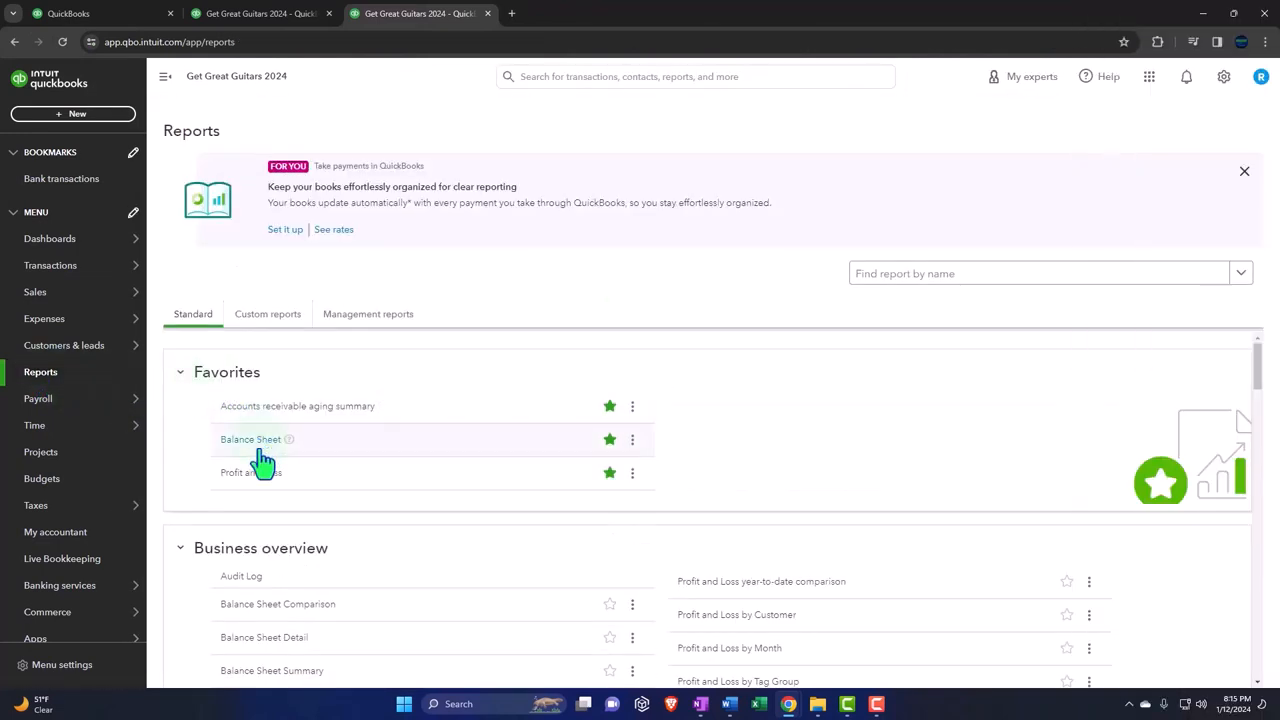
click(244, 472)
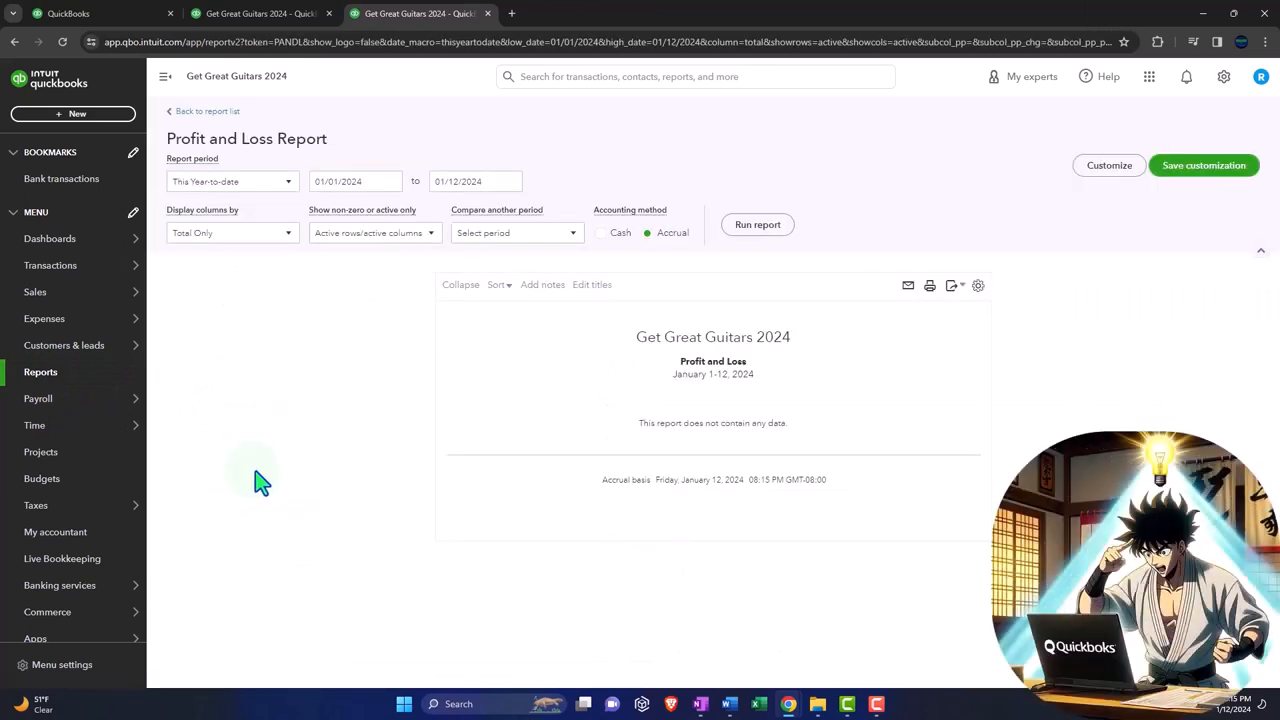
mouse_move(264, 476)
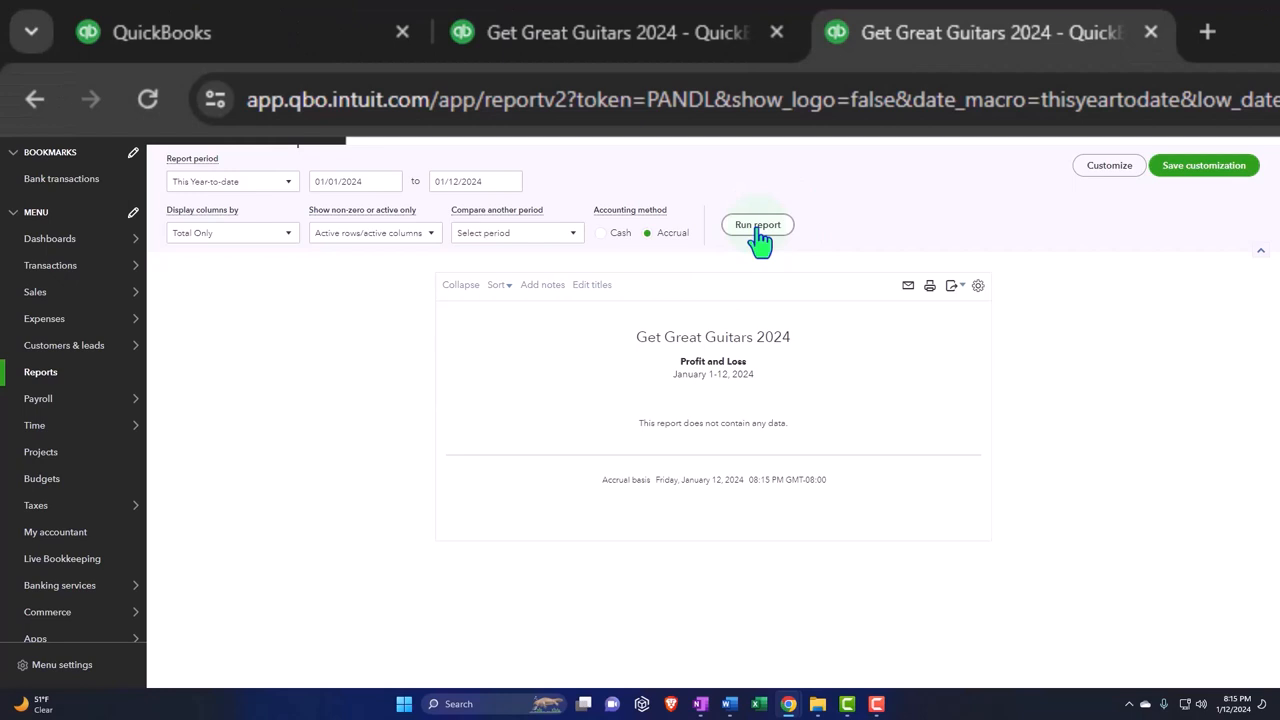
mouse_move(990, 32)
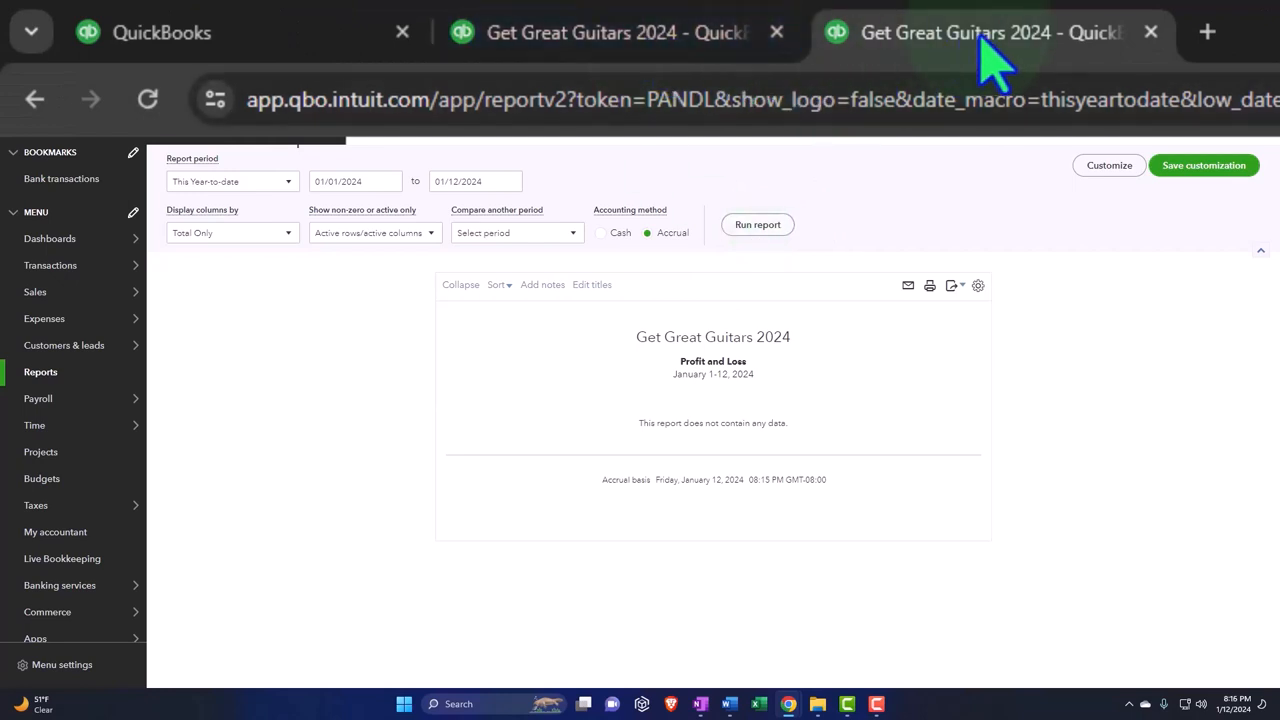
Step: Switch to the first QuickBooks tab and show the + New transaction menu
click(144, 32)
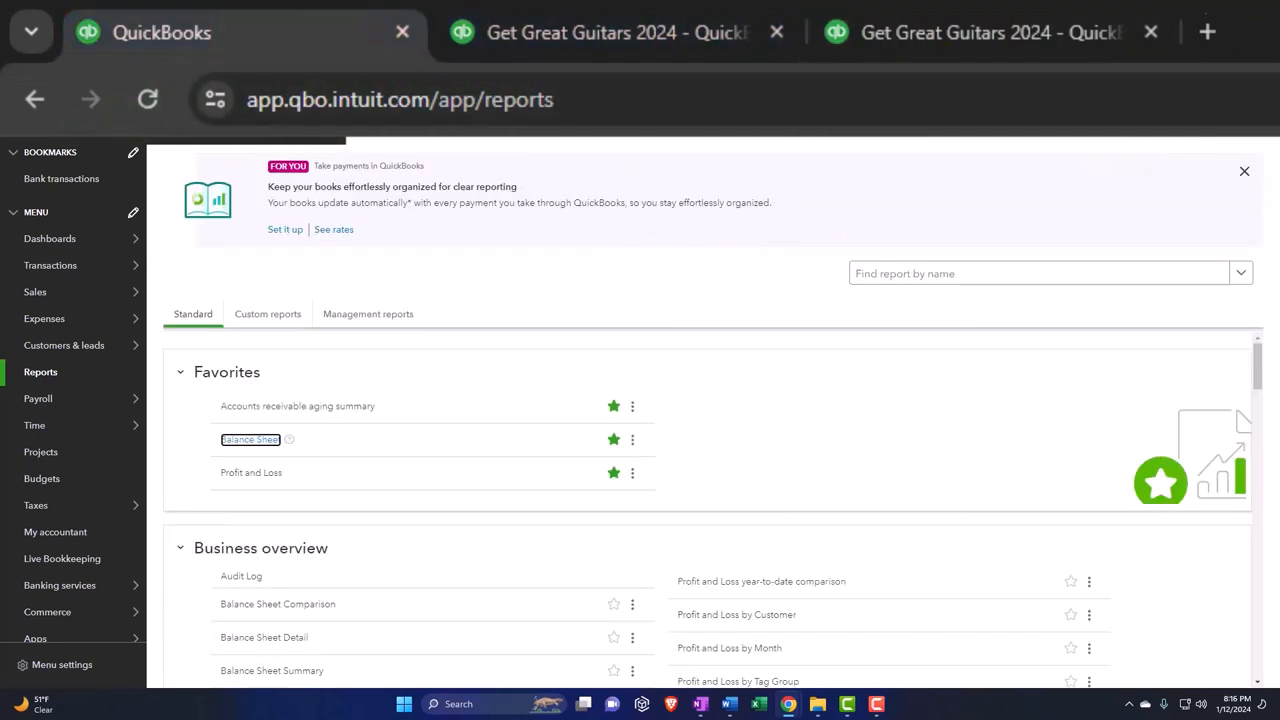
click(72, 112)
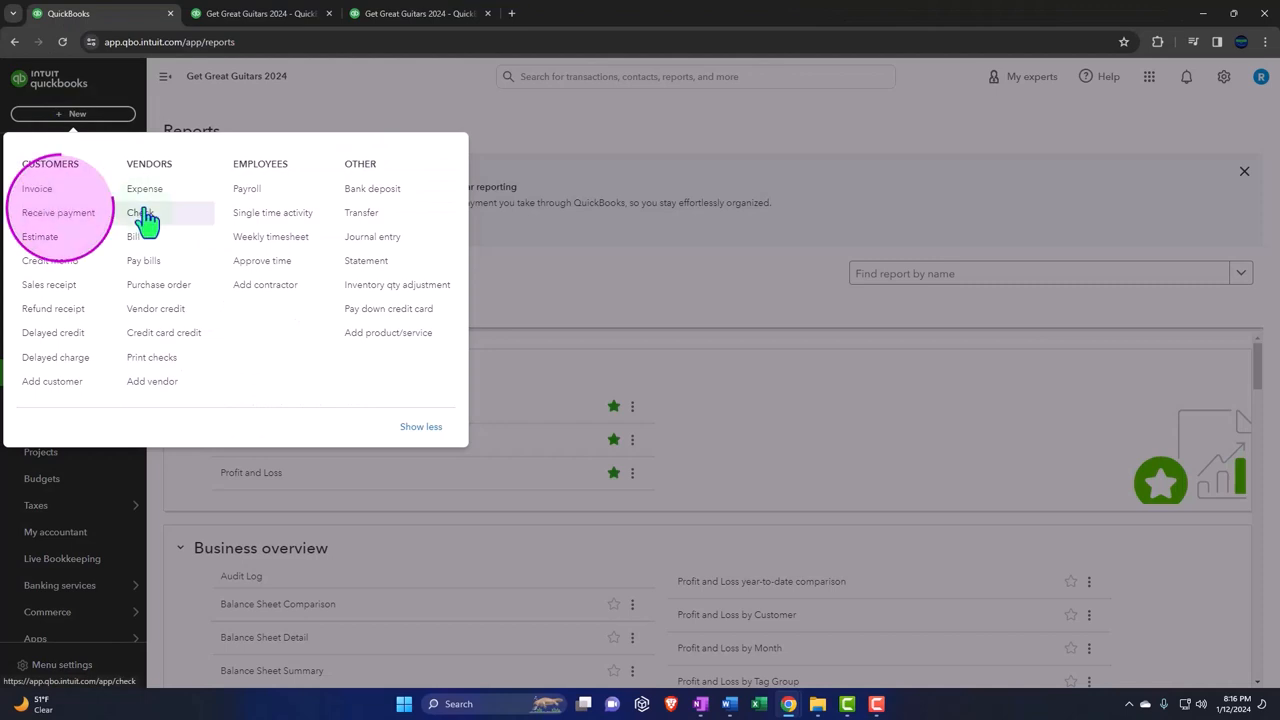
mouse_move(554, 136)
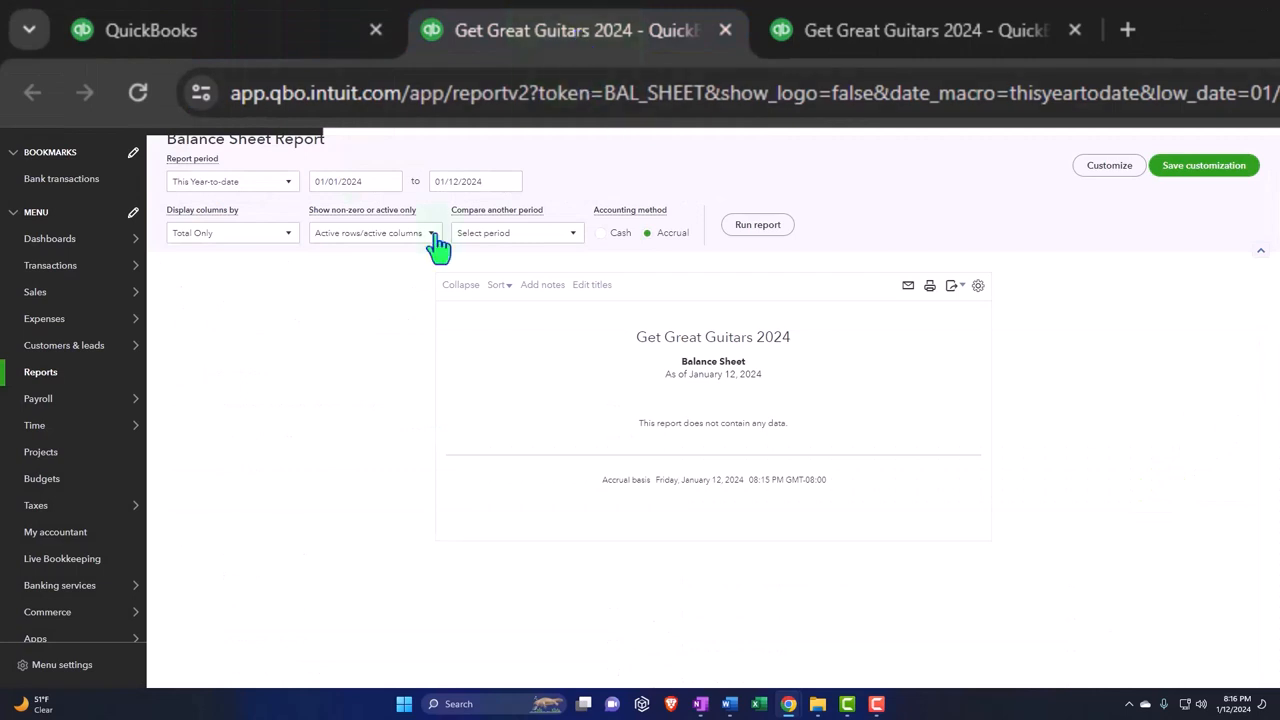
mouse_move(756, 224)
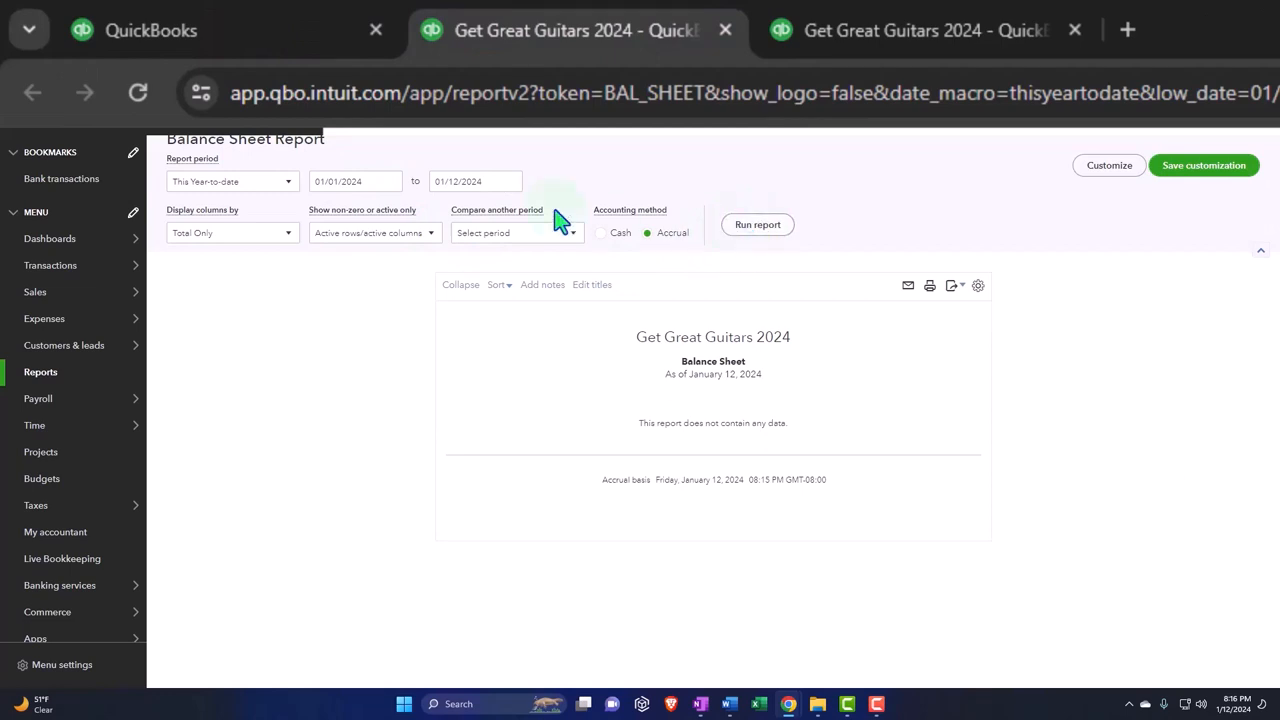
mouse_move(138, 92)
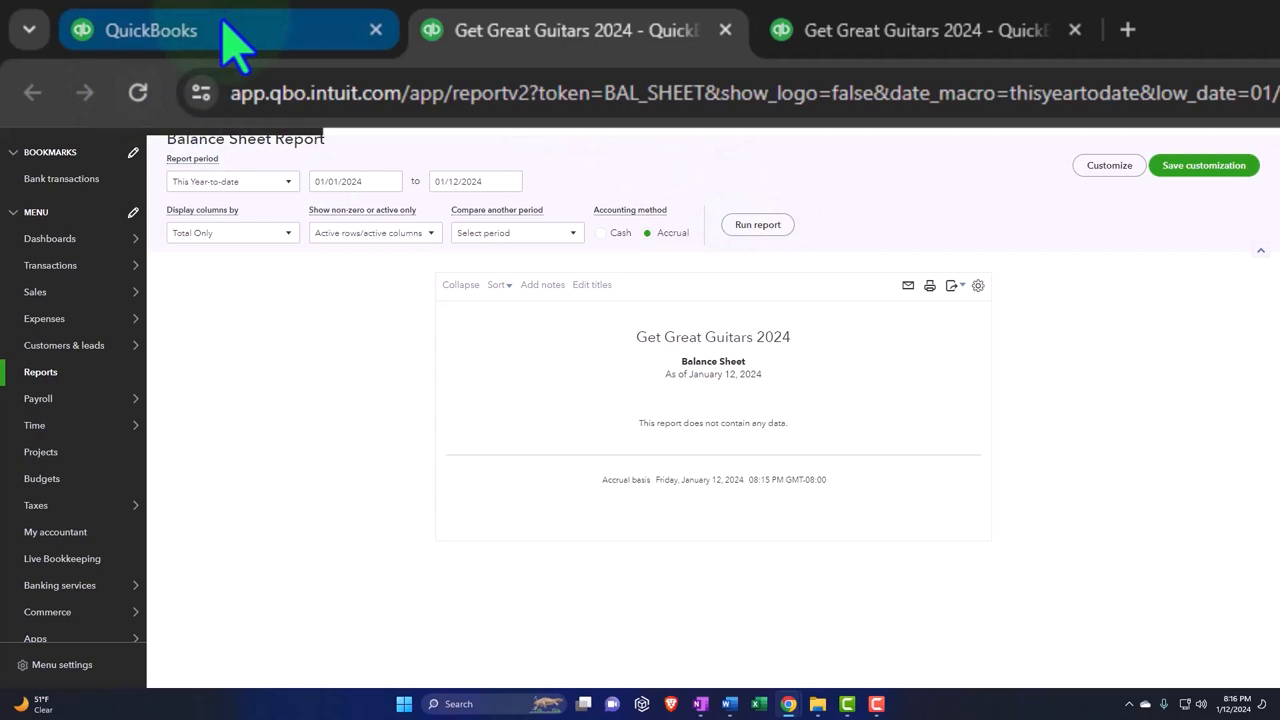
mouse_move(230, 30)
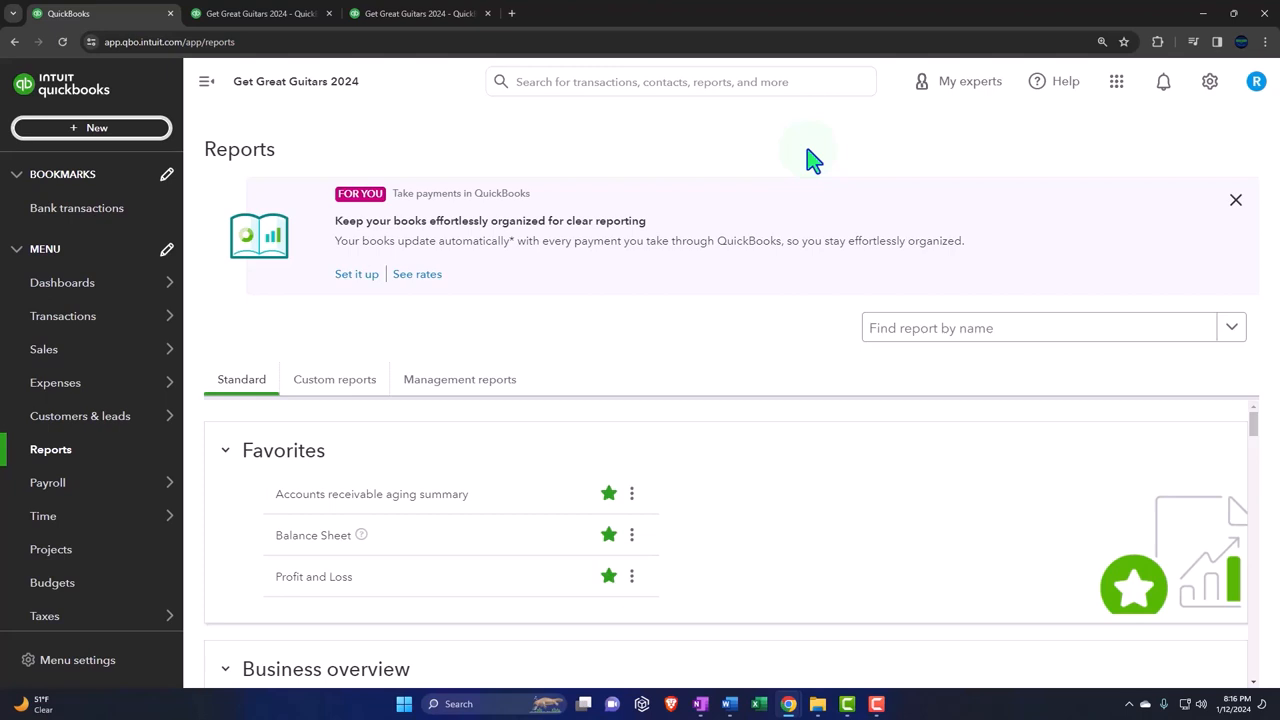
mouse_move(96, 128)
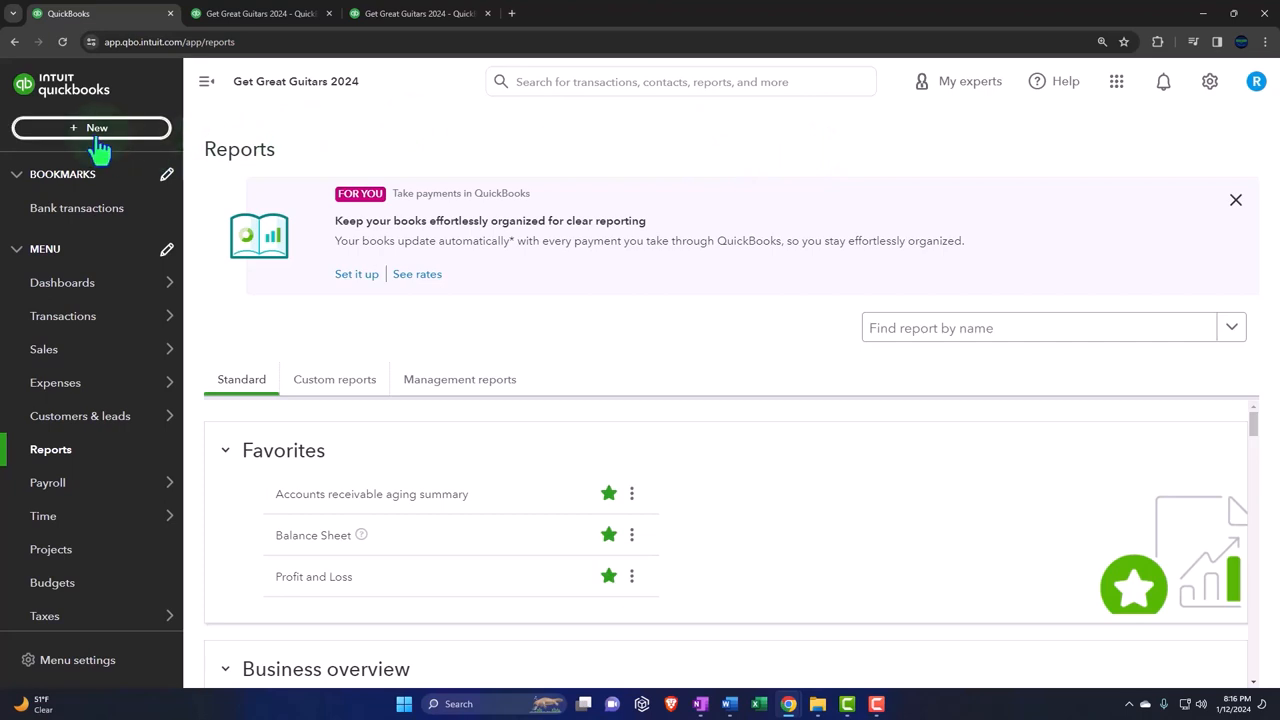
Step: Show the + New menu of customer, vendor, employee and other transaction types
click(92, 128)
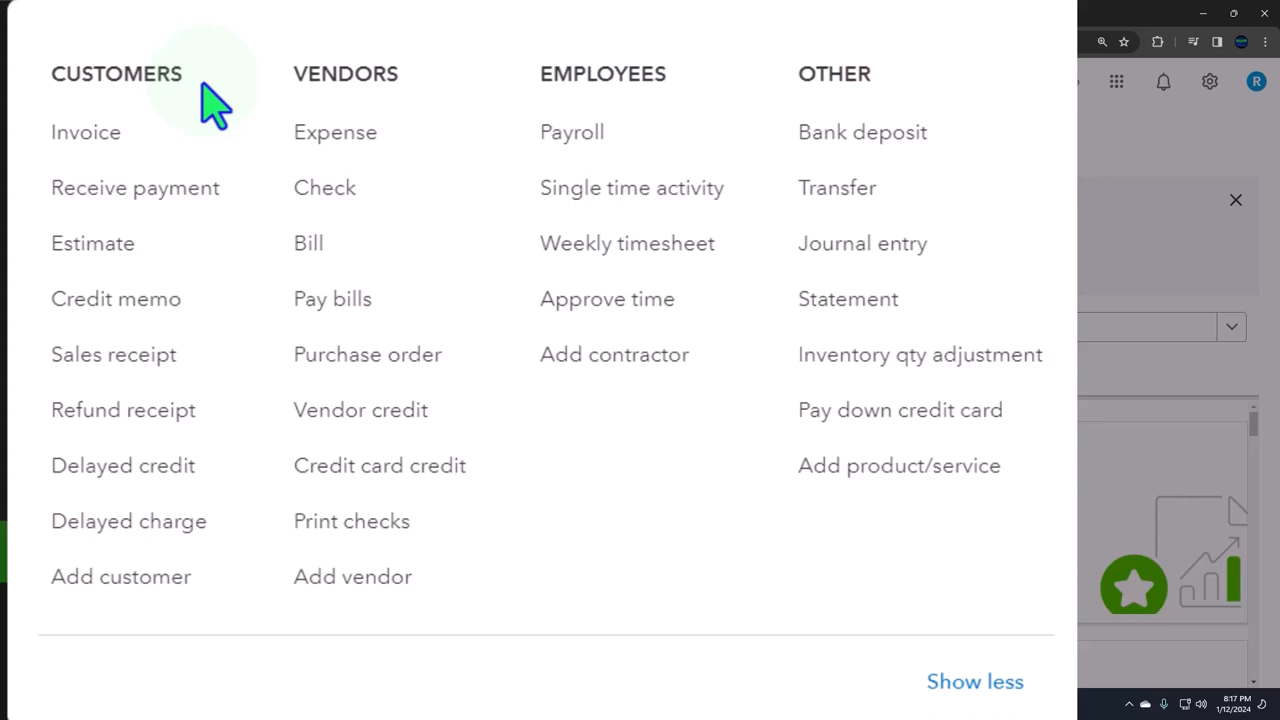
mouse_move(210, 104)
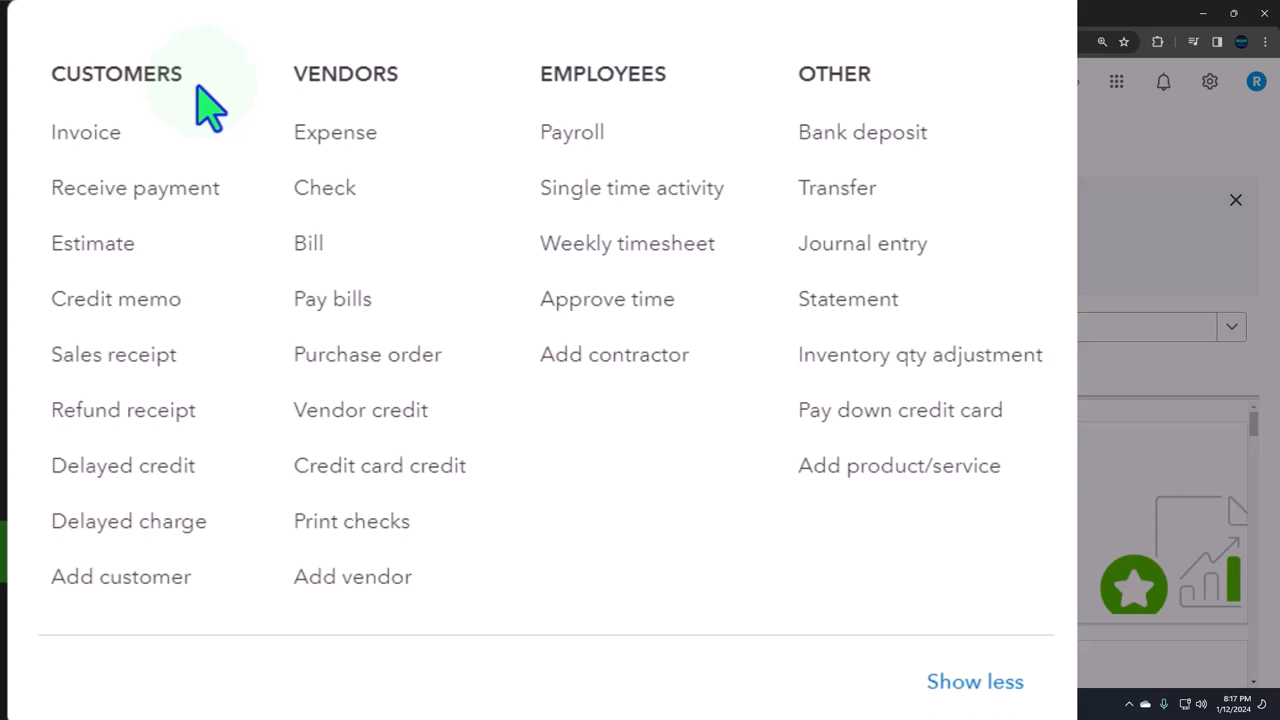
mouse_move(420, 104)
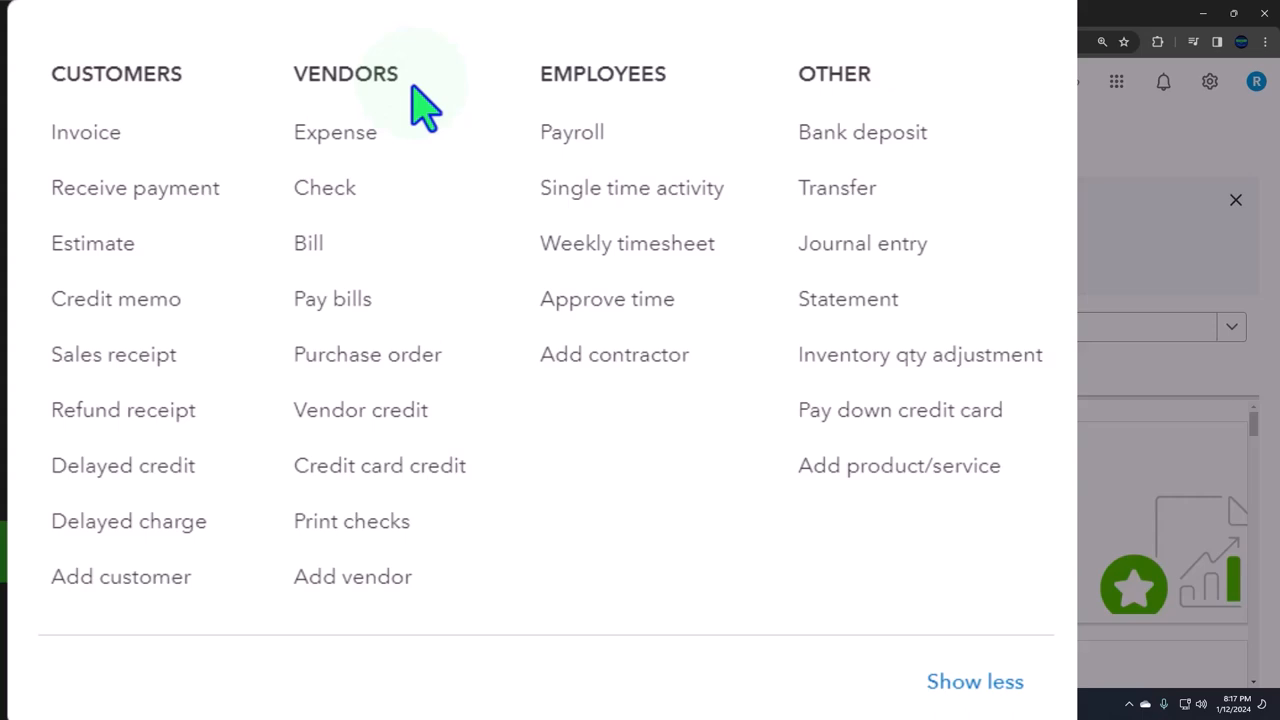
mouse_move(420, 110)
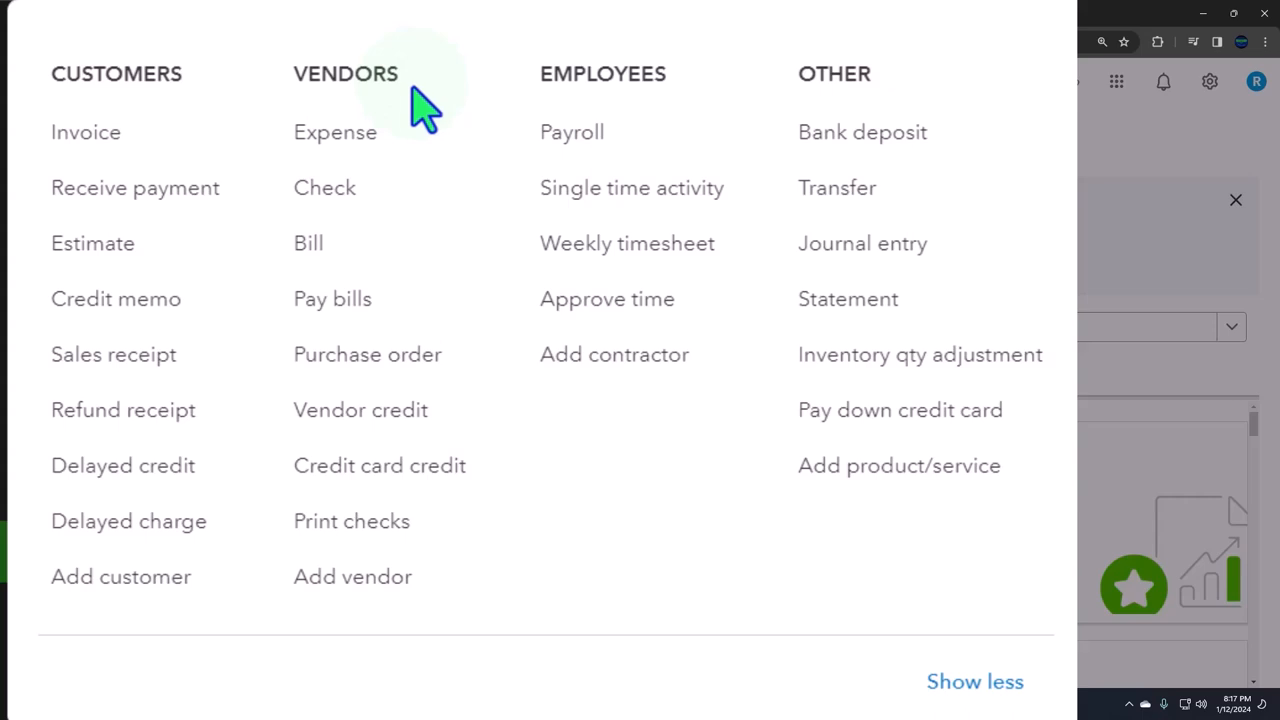
mouse_move(690, 104)
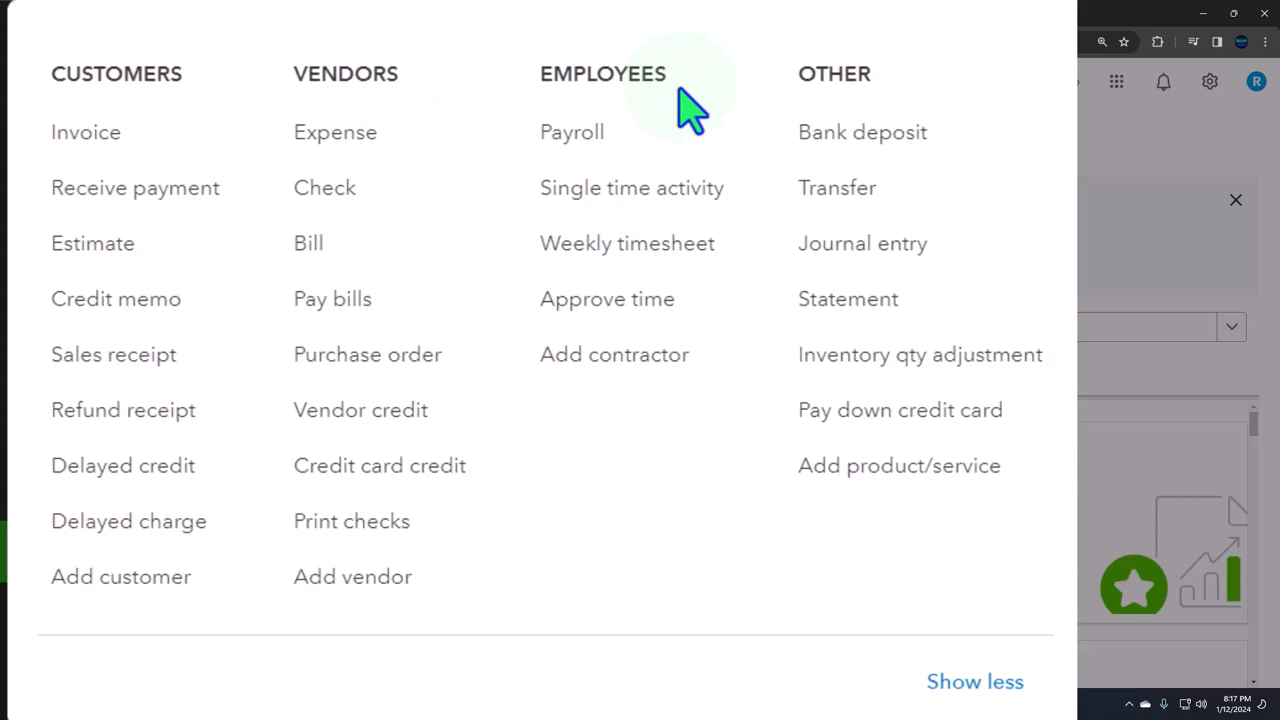
mouse_move(550, 90)
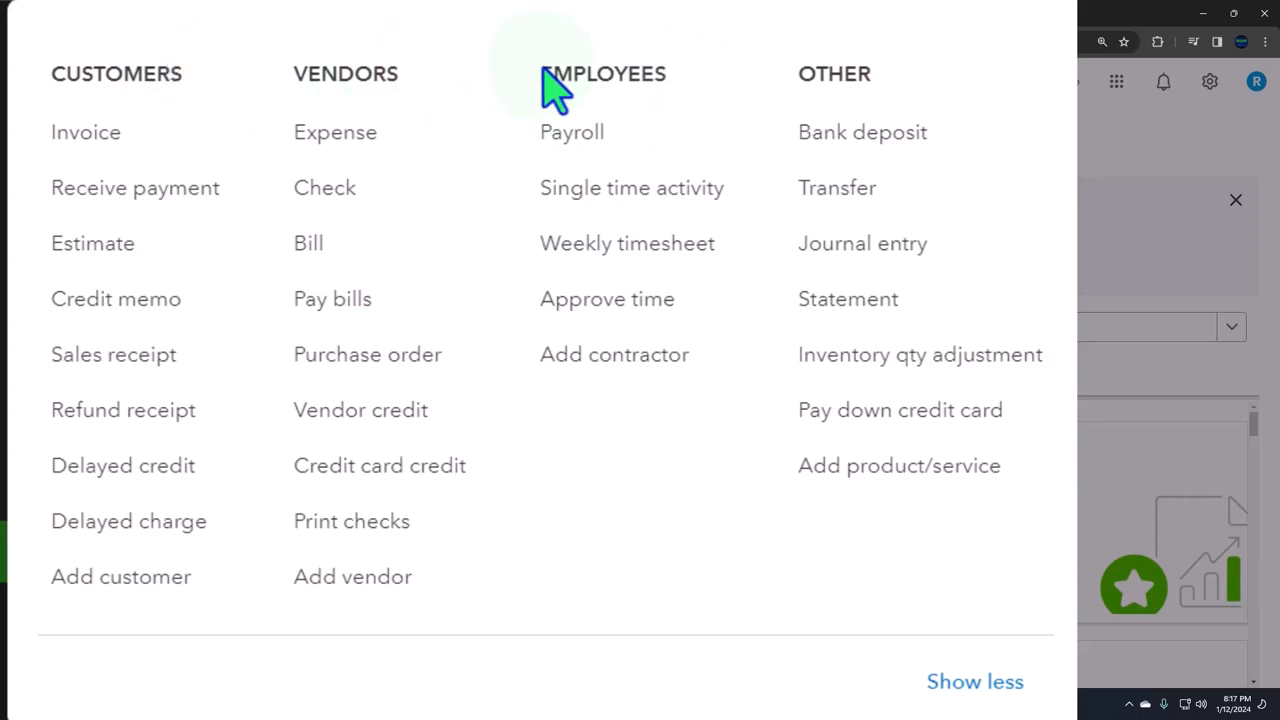
mouse_move(544, 72)
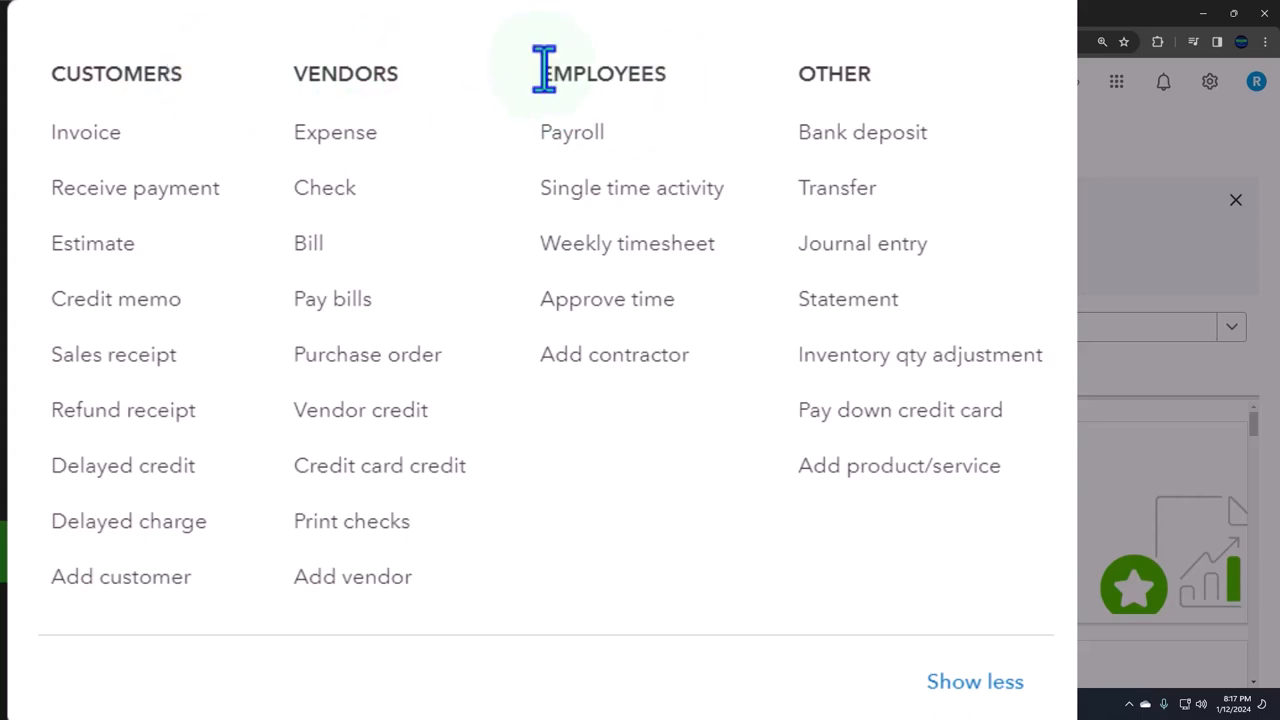
mouse_move(550, 84)
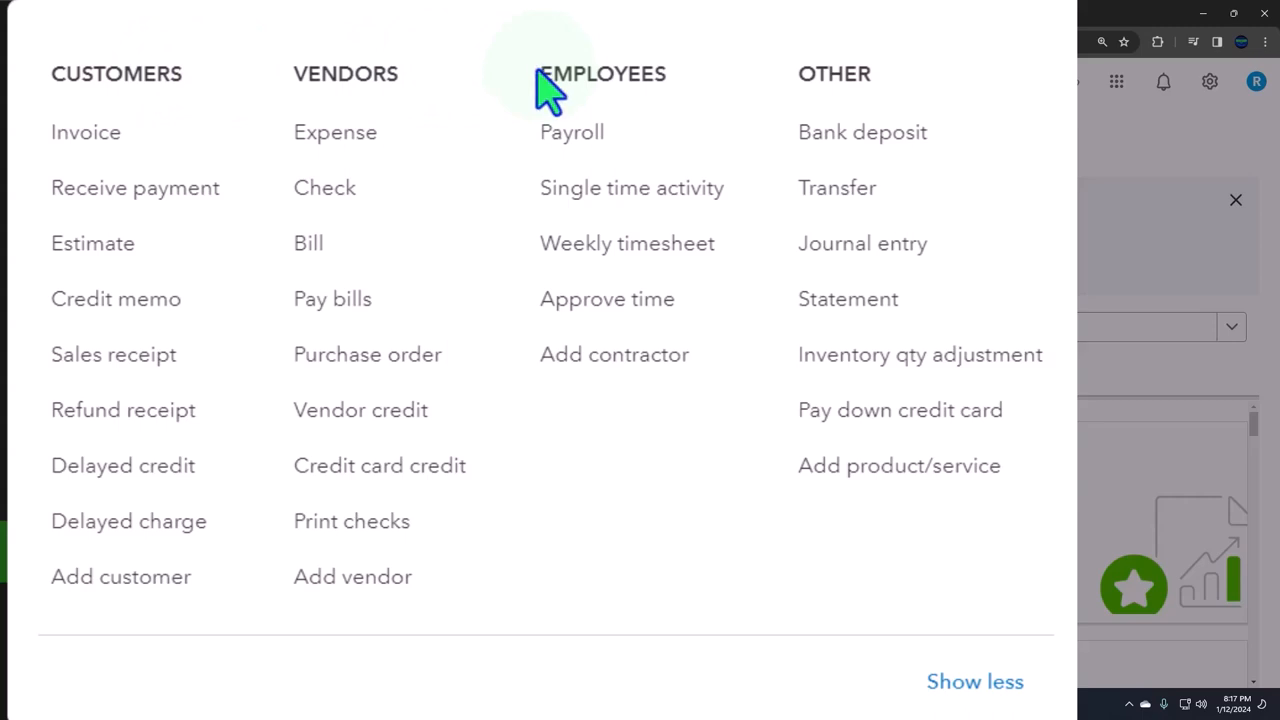
mouse_move(544, 84)
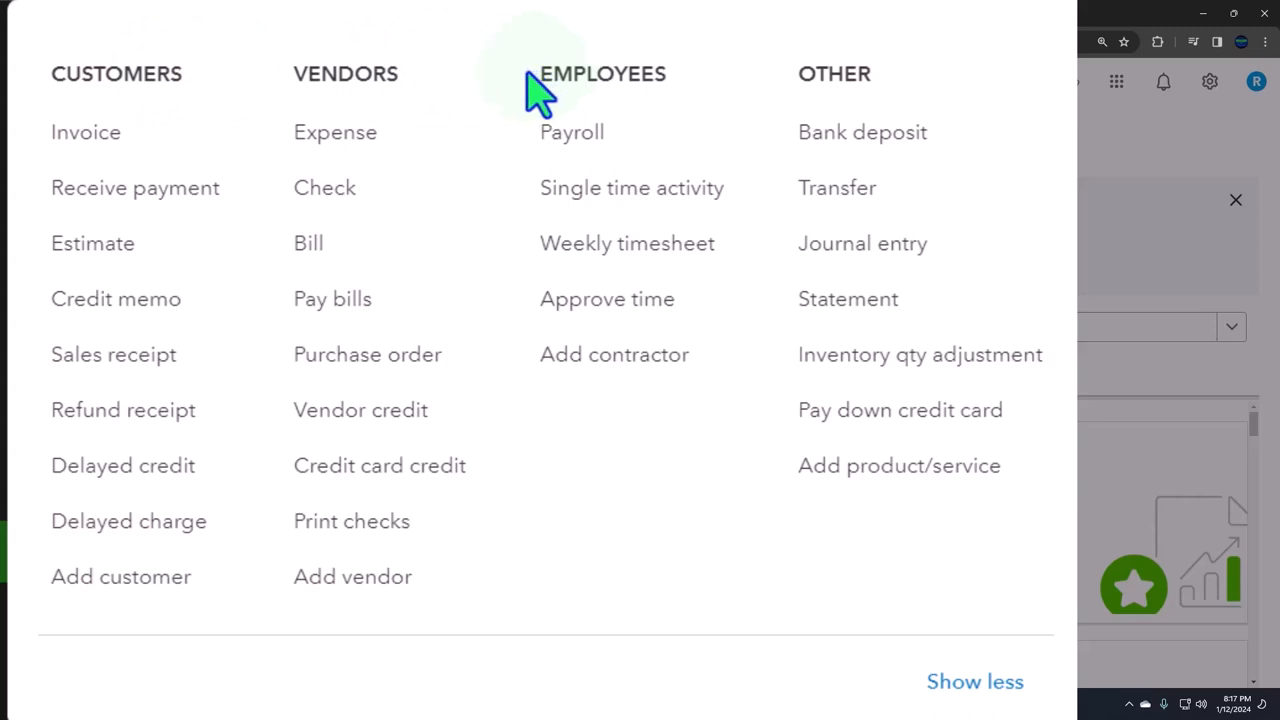
mouse_move(210, 100)
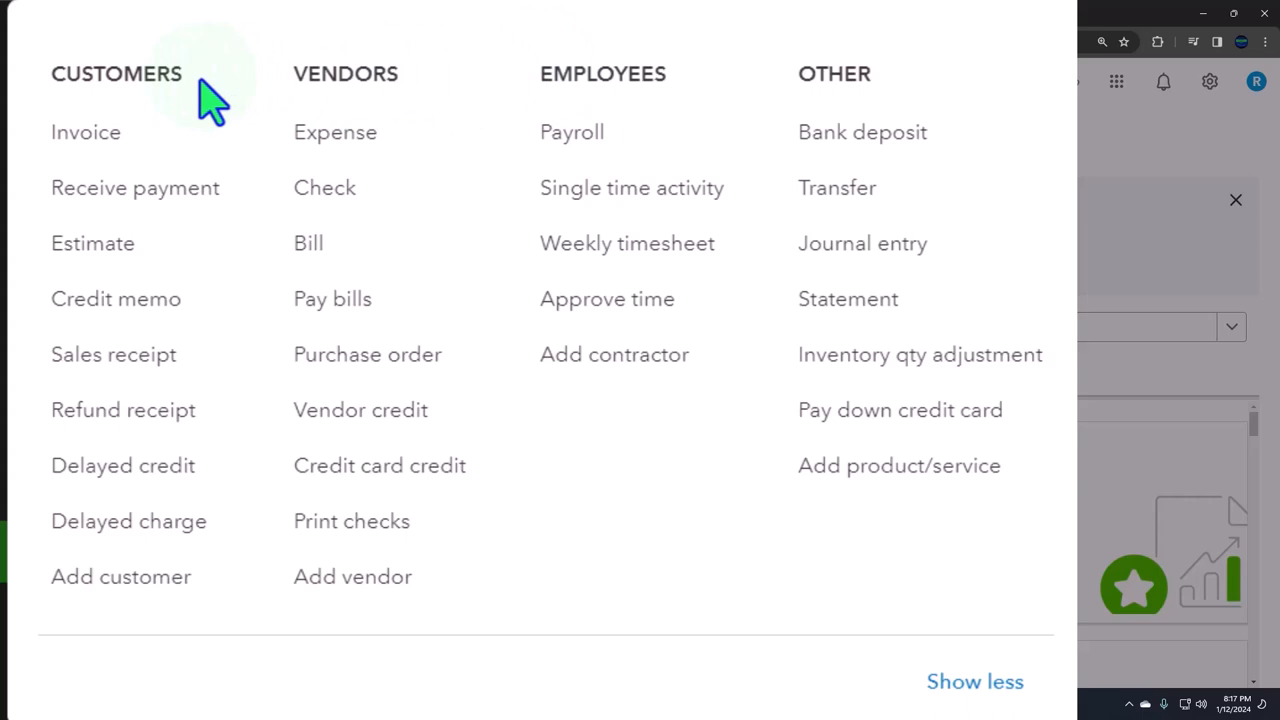
mouse_move(86, 132)
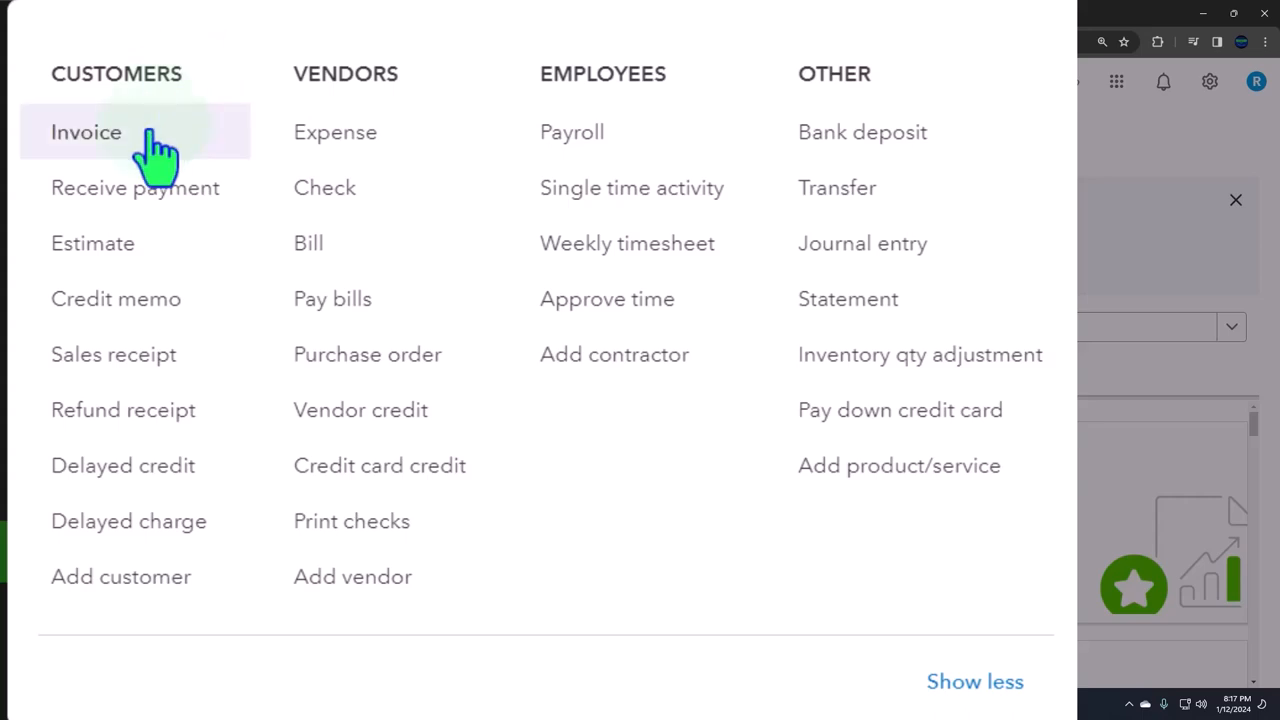
mouse_move(308, 244)
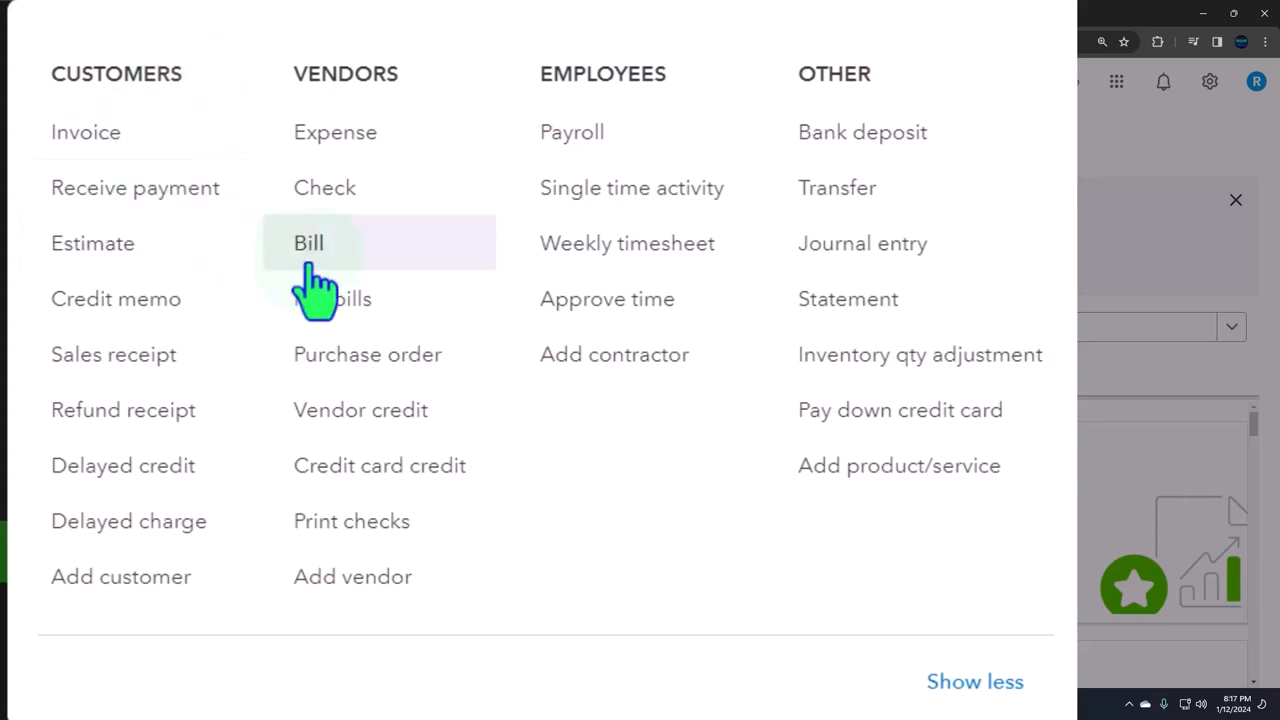
mouse_move(86, 132)
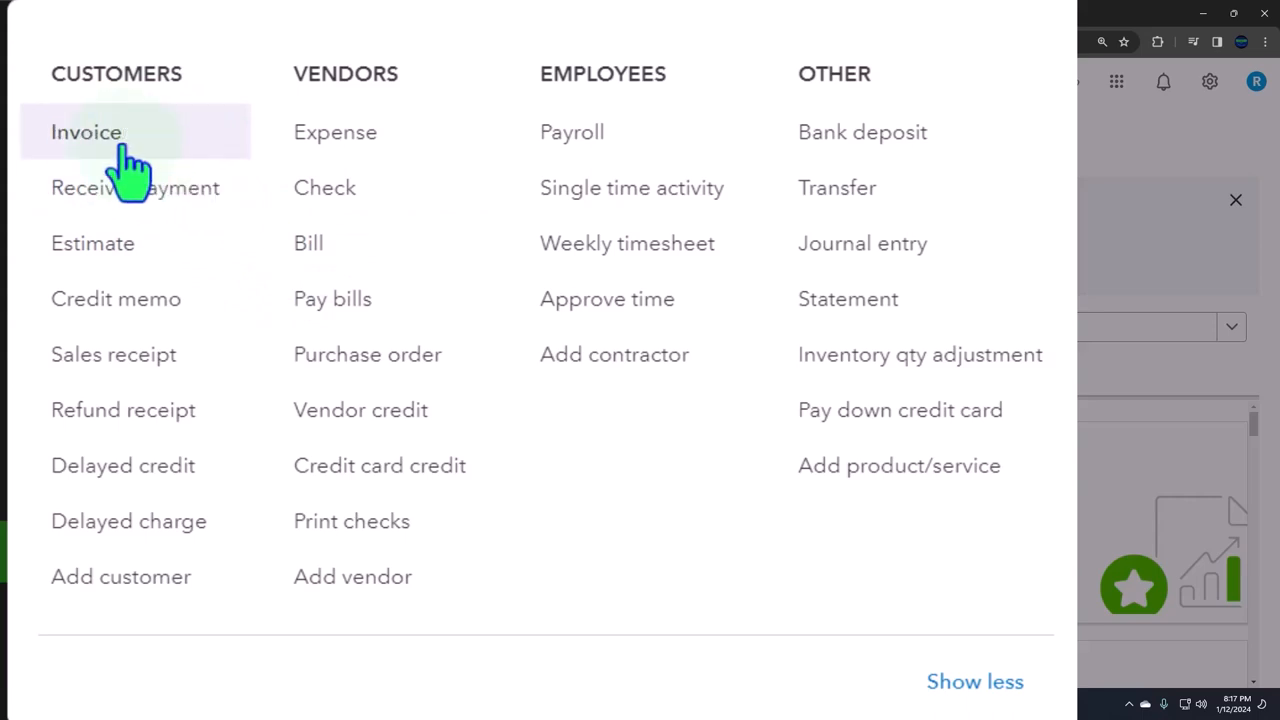
mouse_move(128, 370)
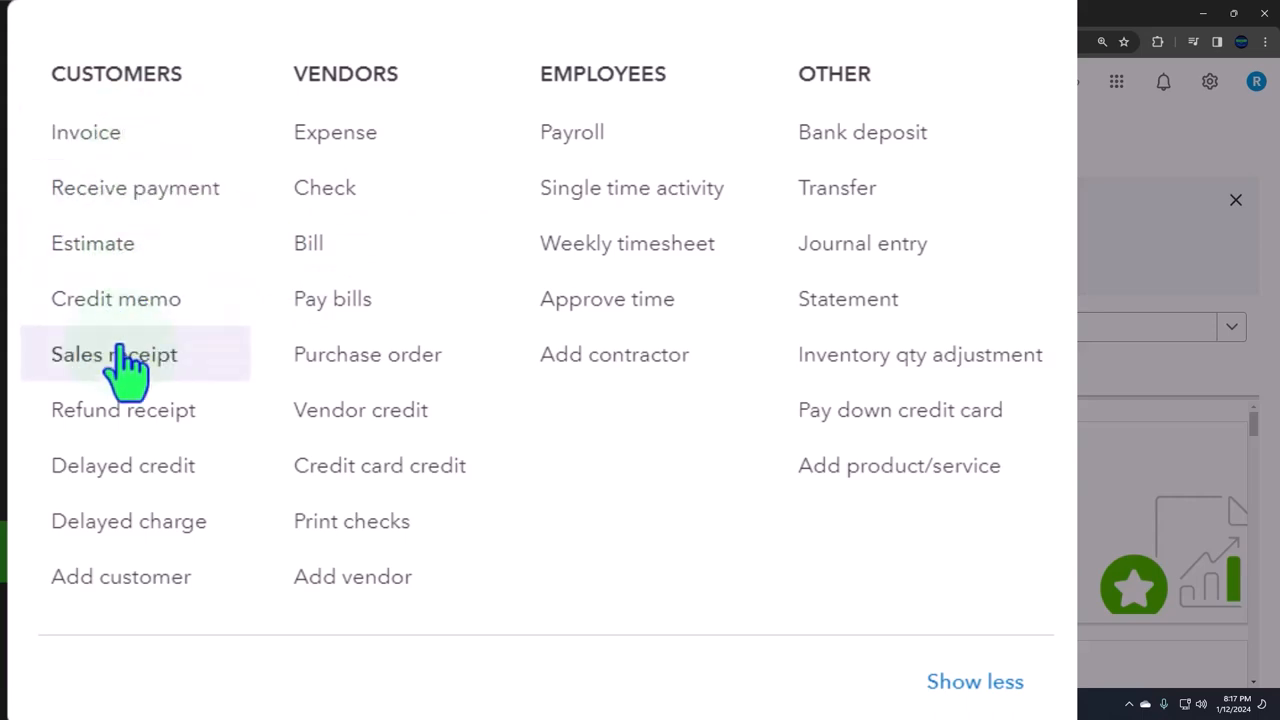
mouse_move(862, 132)
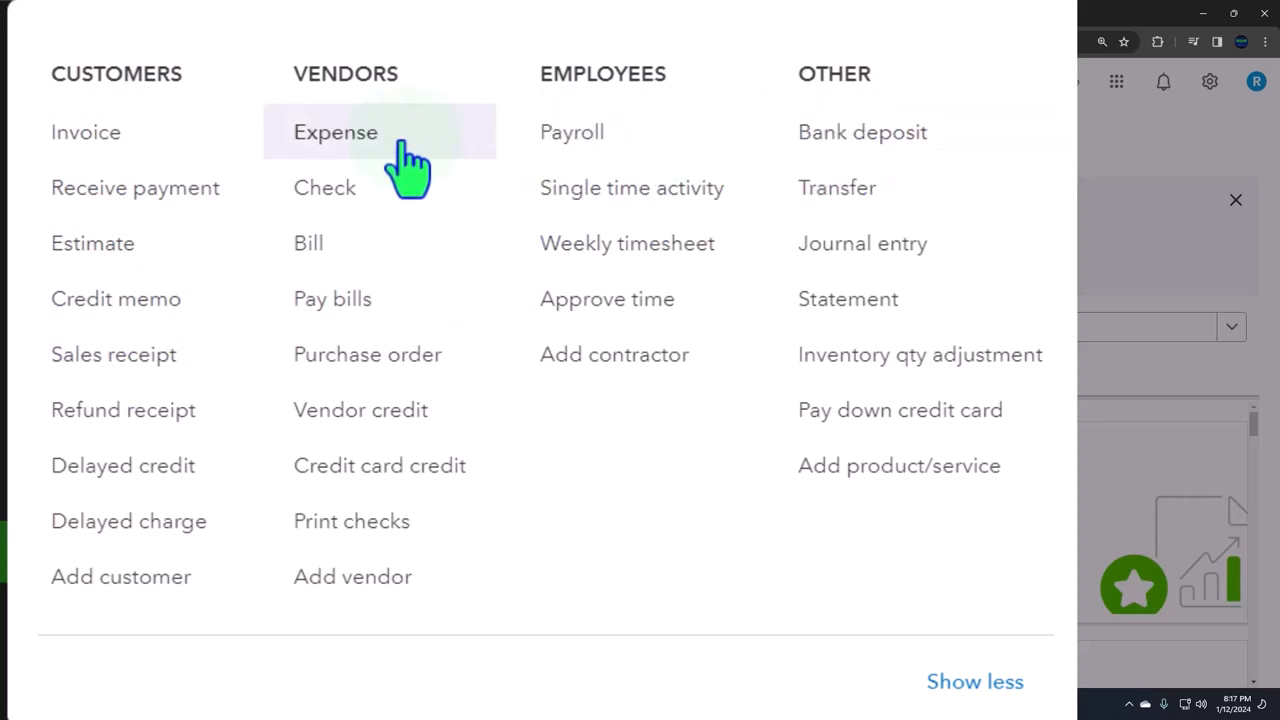
mouse_move(396, 180)
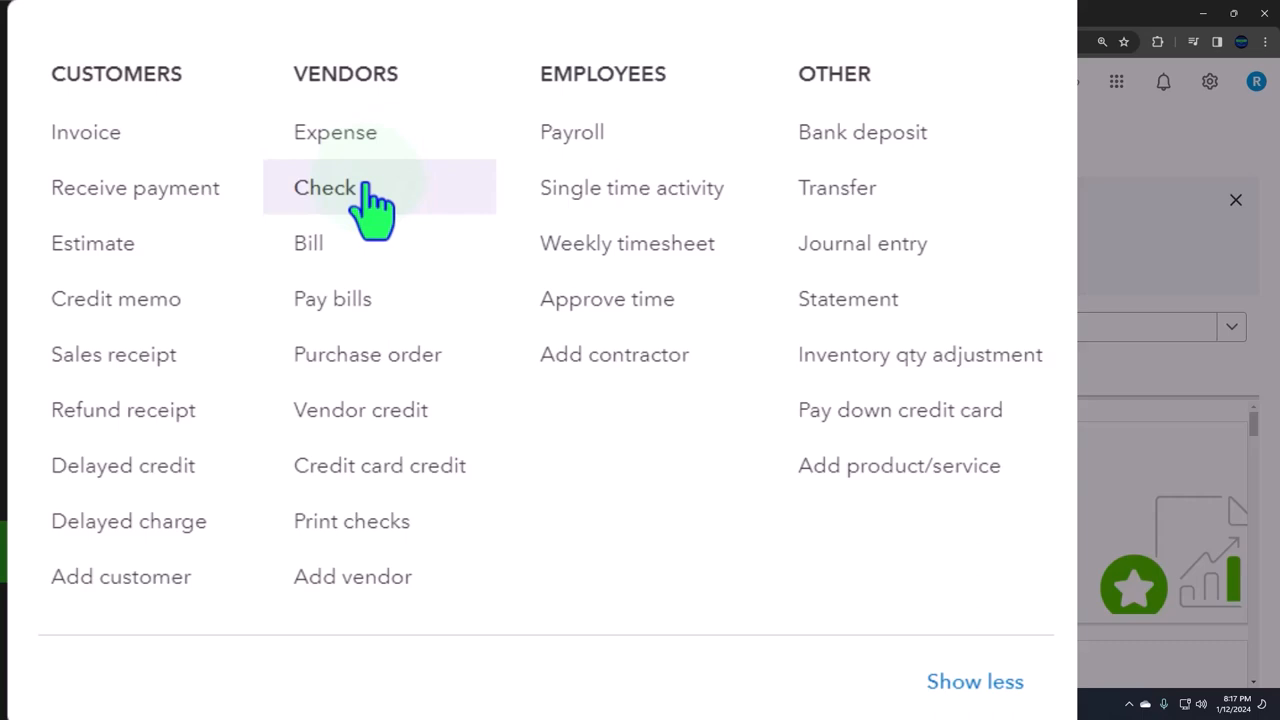
mouse_move(610, 110)
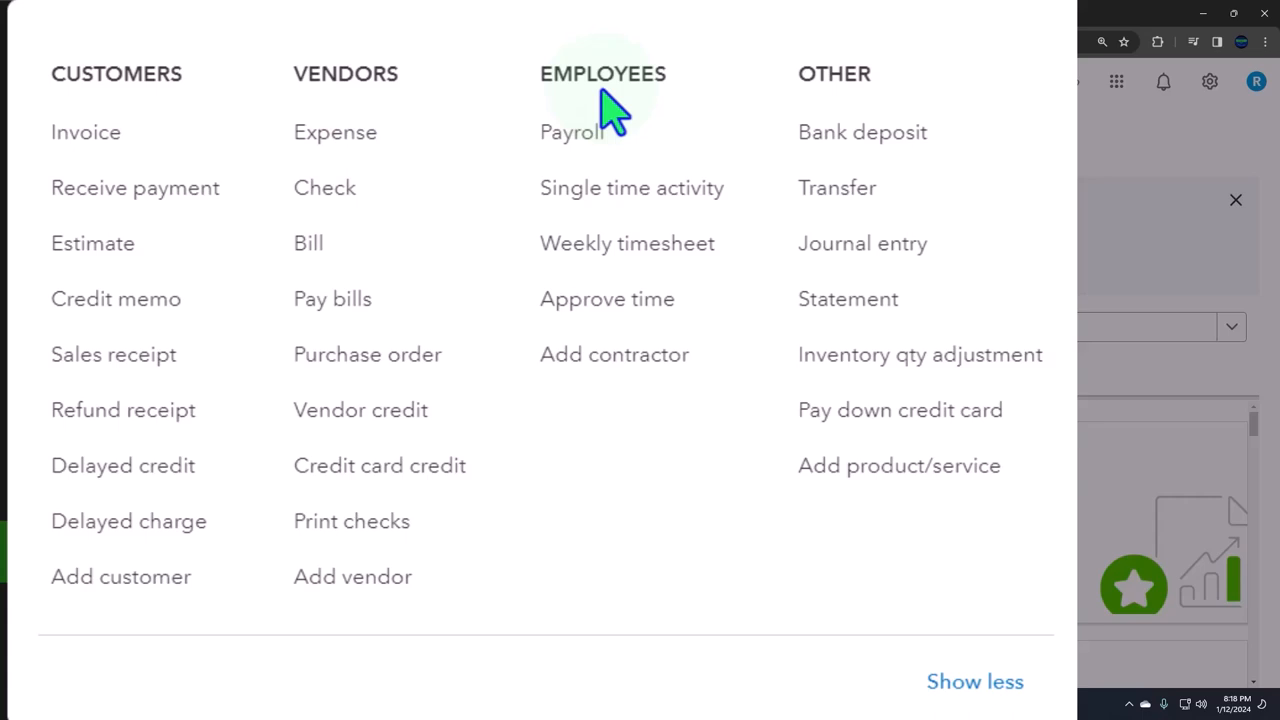
mouse_move(600, 188)
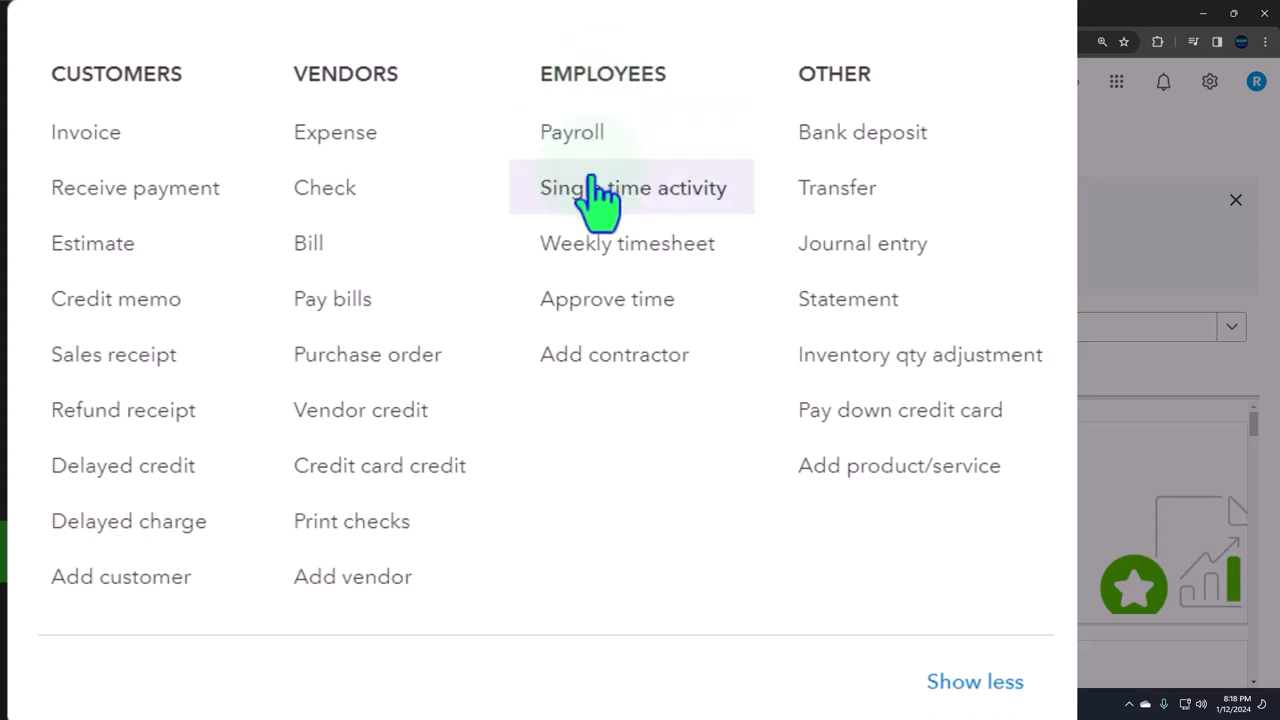